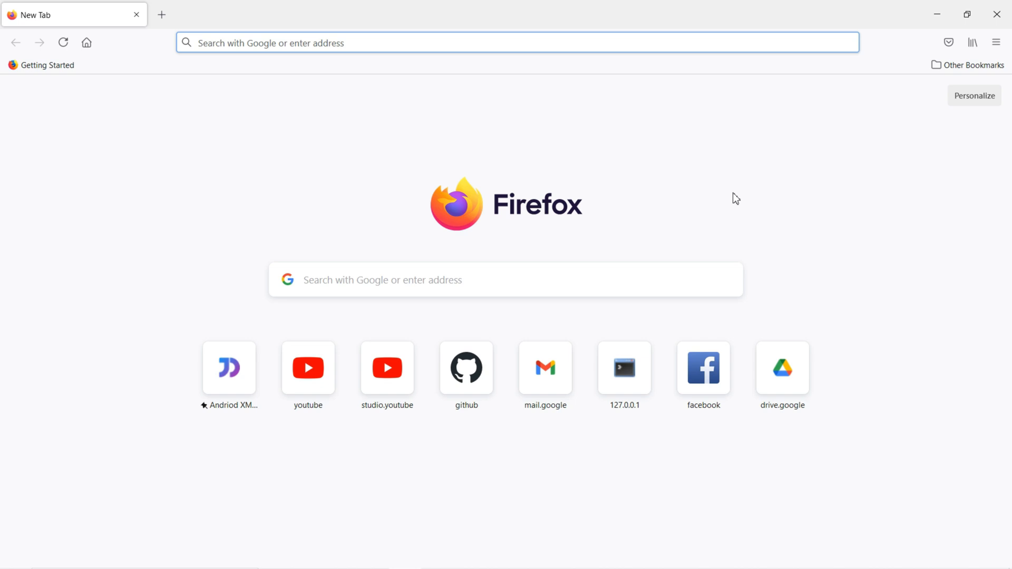
Search Google for 'python' and open the Welcome to Python.org result.
{"action": "type", "text": "python"}
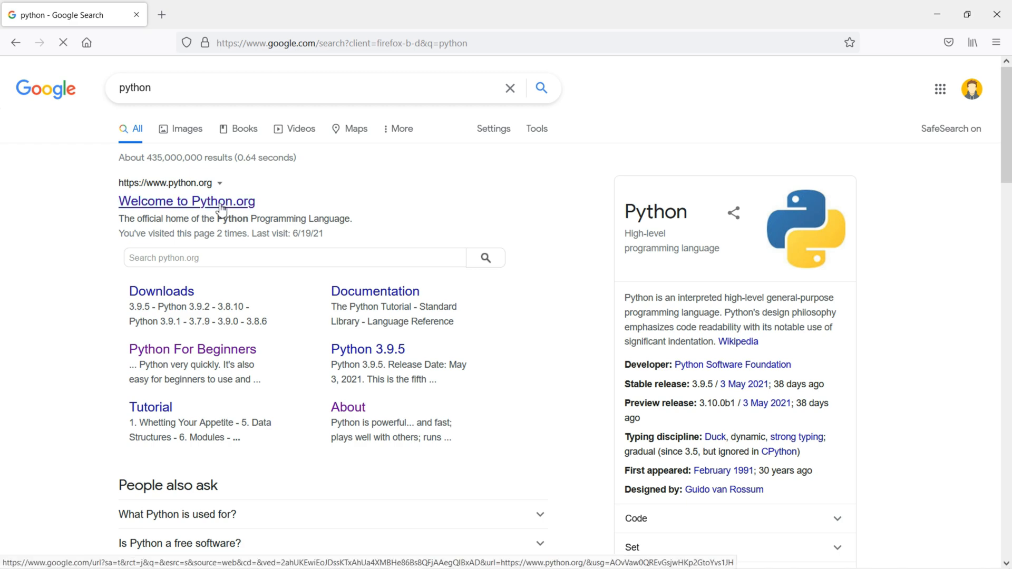
{"action": "left_click", "coordinate": [185, 201]}
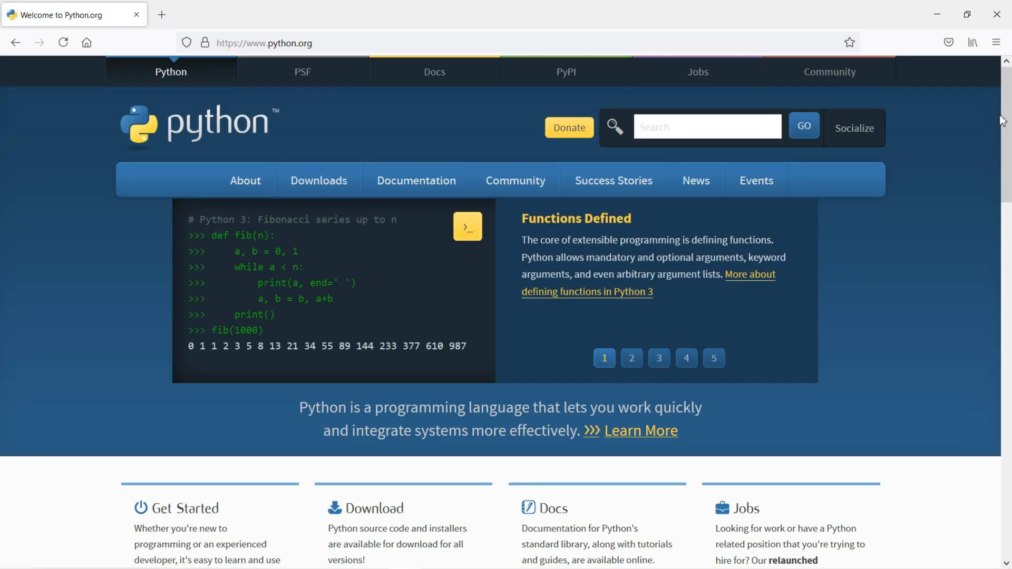
Go to Downloads > Windows and browse the Python Releases for Windows list.
{"action": "scroll", "scroll_direction": "down", "scroll_amount": 3}
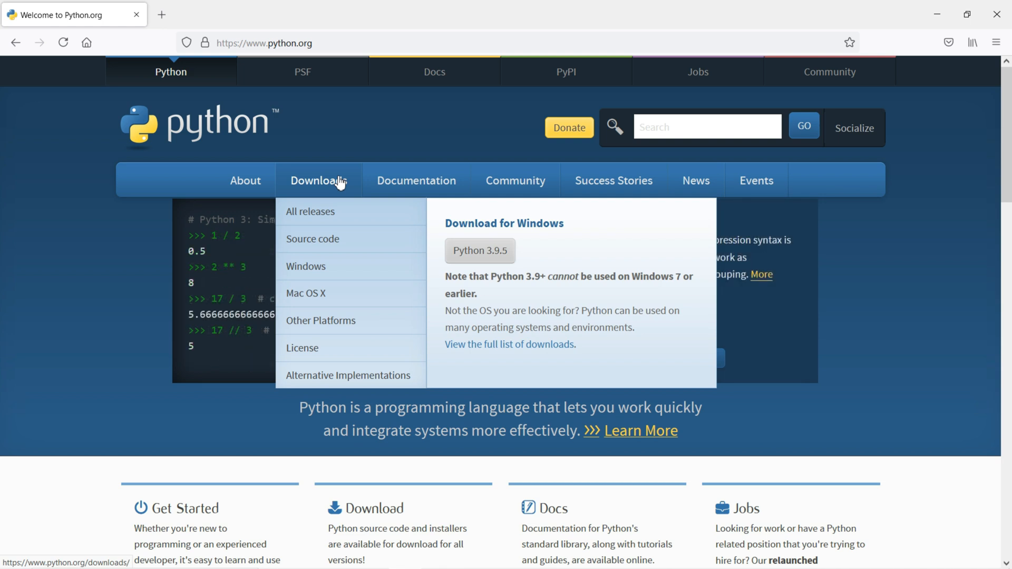
{"action": "mouse_move", "coordinate": [310, 267]}
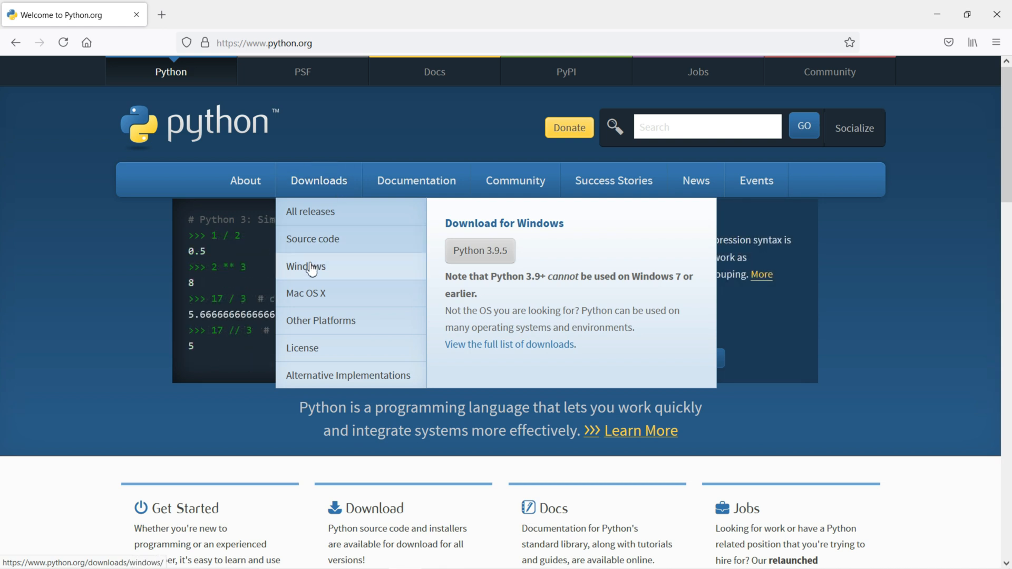
{"action": "left_click", "coordinate": [304, 266]}
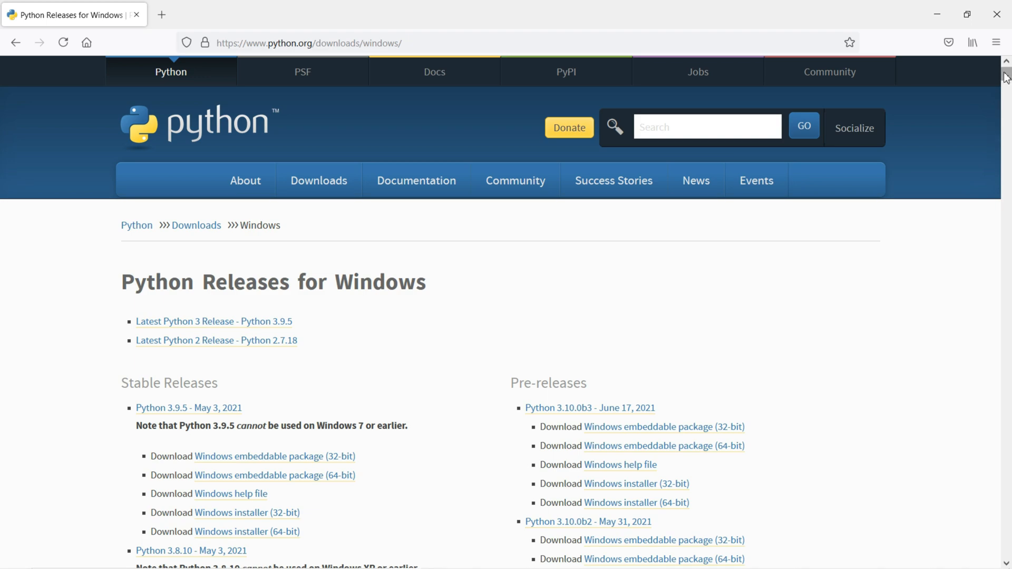
{"action": "scroll", "scroll_direction": "down", "scroll_amount": 3}
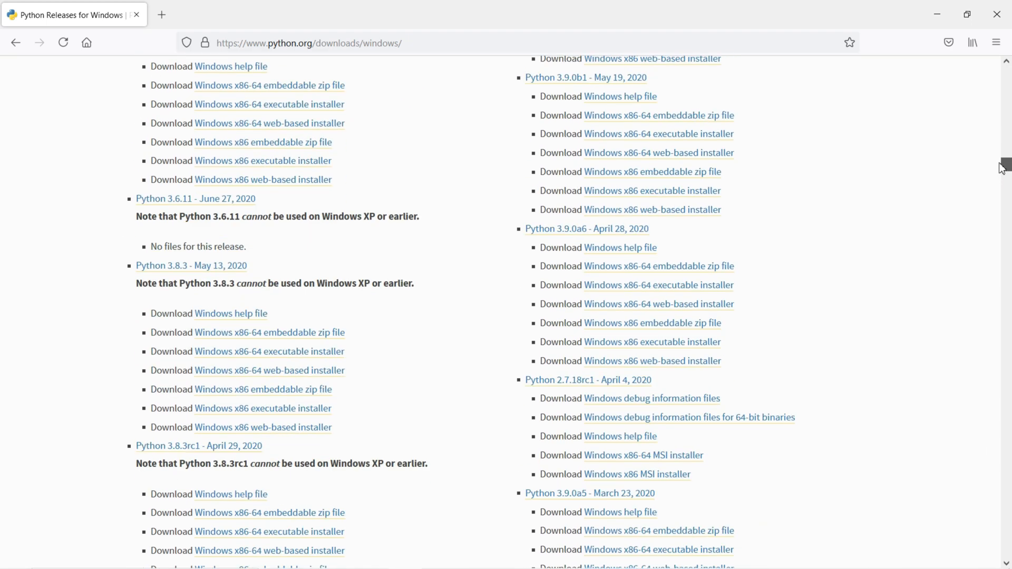
{"action": "scroll", "scroll_direction": "down", "scroll_amount": 3}
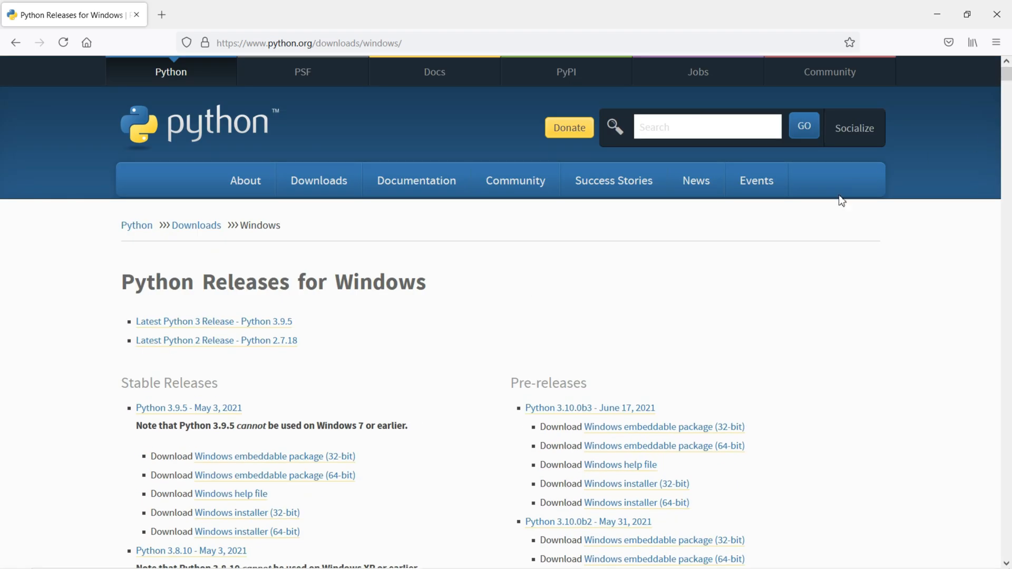
{"action": "mouse_move", "coordinate": [499, 267]}
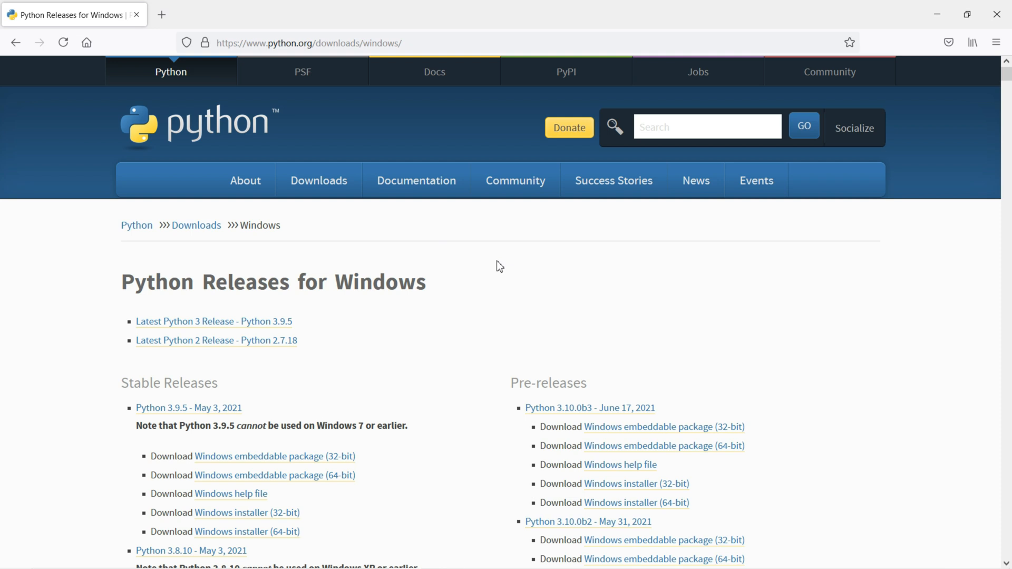
{"action": "mouse_move", "coordinate": [515, 272]}
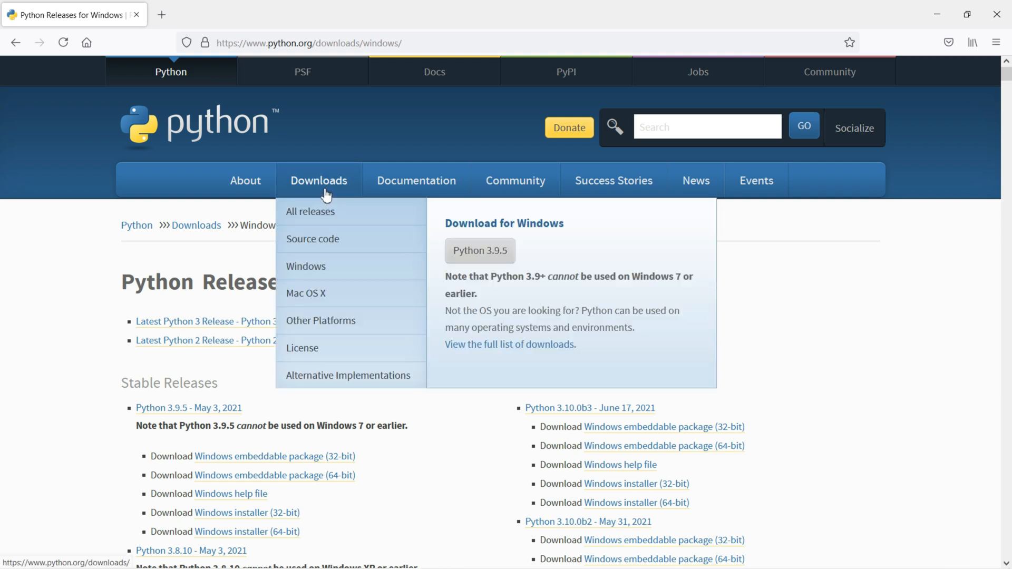
Start the Python 3.9.5 installer download, save the file, and scroll to Python 3.8.5 in the releases list.
{"action": "left_click", "coordinate": [480, 251]}
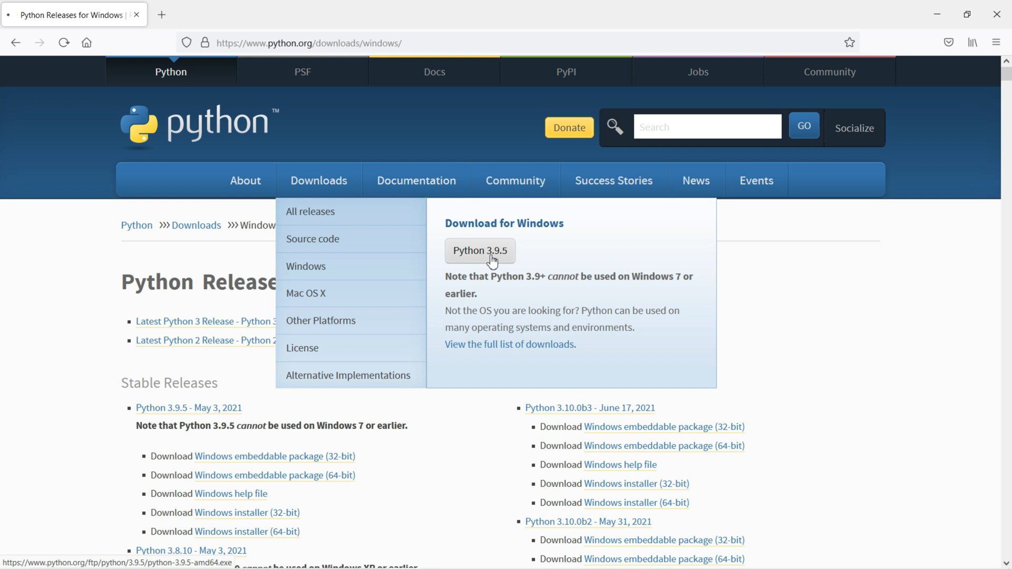
{"action": "left_click", "coordinate": [480, 251]}
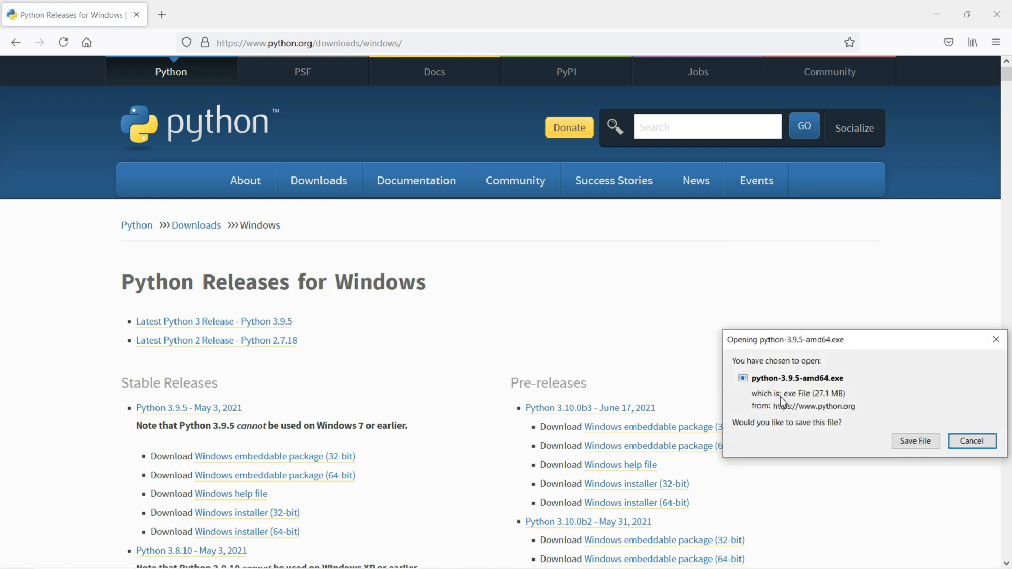
{"action": "left_click", "coordinate": [971, 440]}
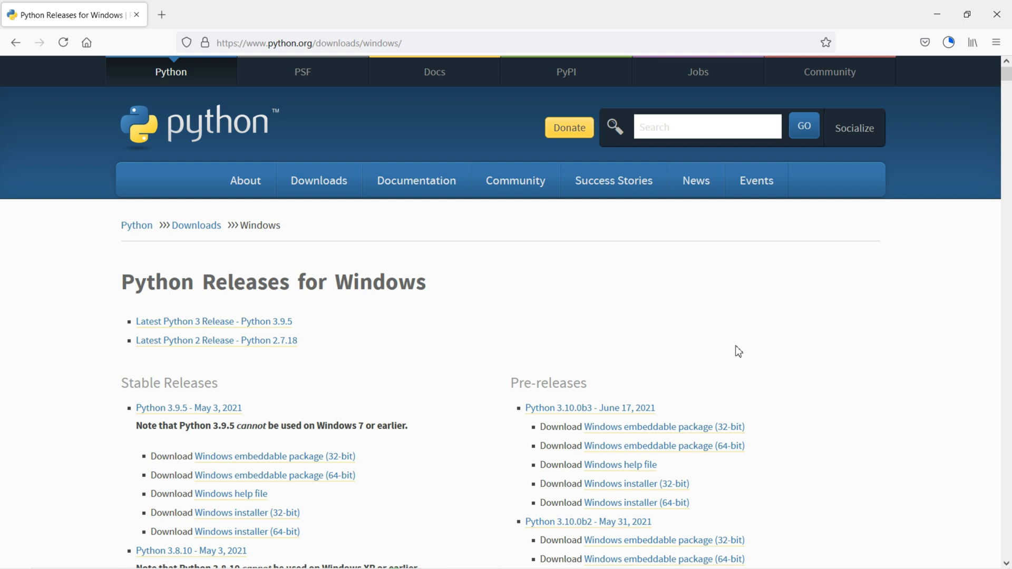
{"action": "mouse_move", "coordinate": [595, 298]}
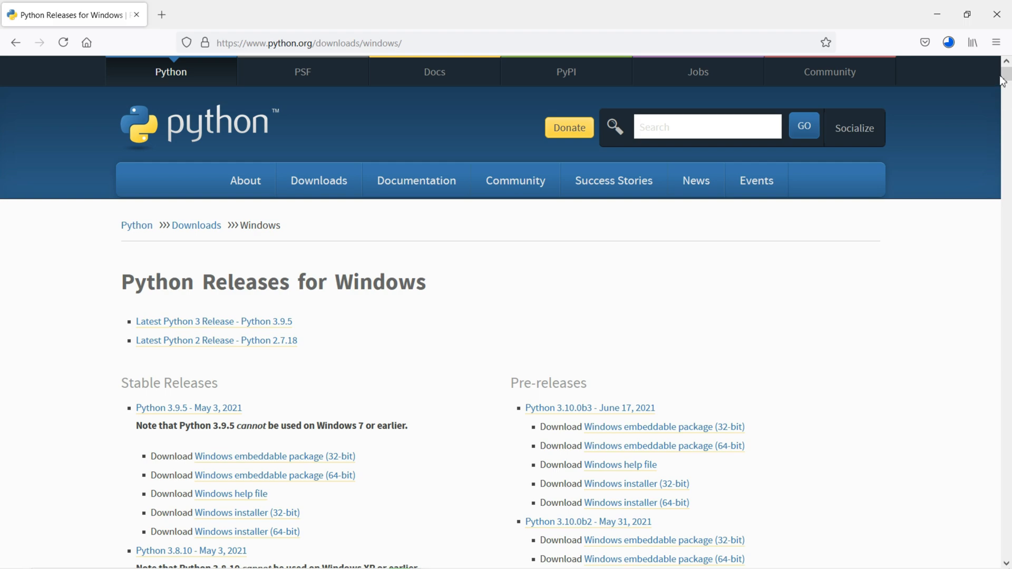
{"action": "scroll", "scroll_direction": "down", "scroll_amount": 3}
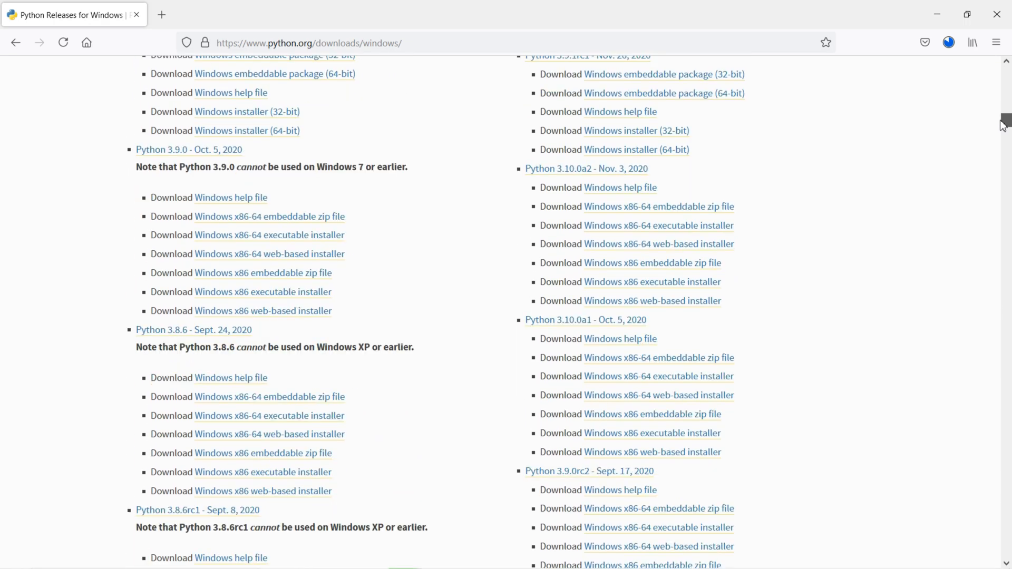
{"action": "scroll", "scroll_direction": "down", "scroll_amount": 3}
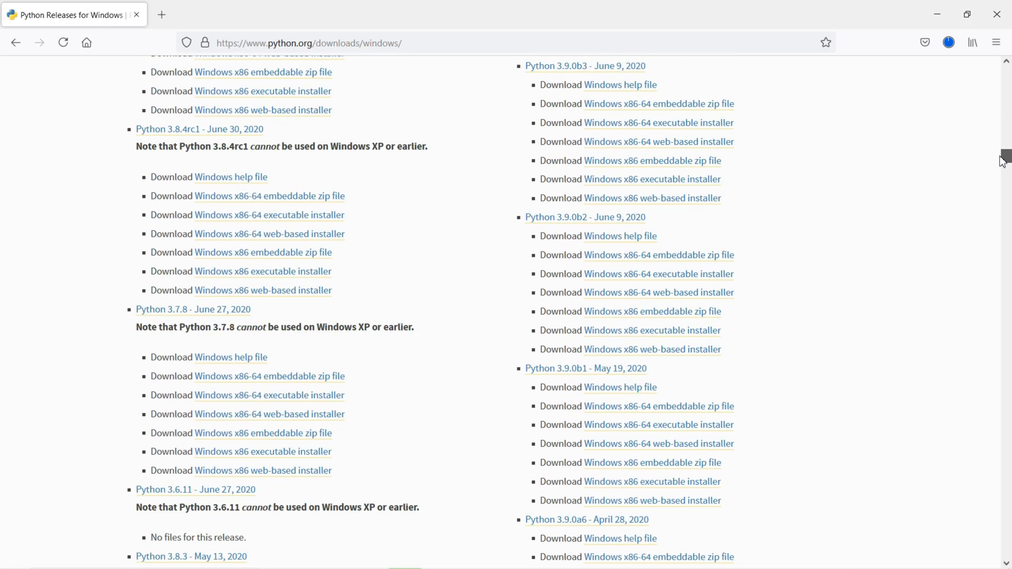
{"action": "scroll", "scroll_direction": "down", "scroll_amount": 3}
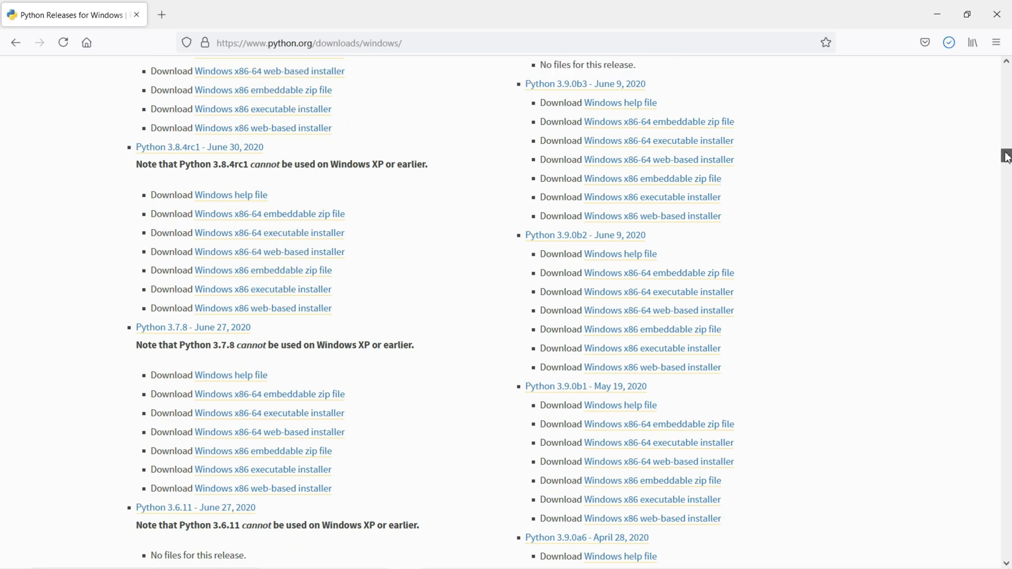
{"action": "scroll", "scroll_direction": "down", "scroll_amount": 3}
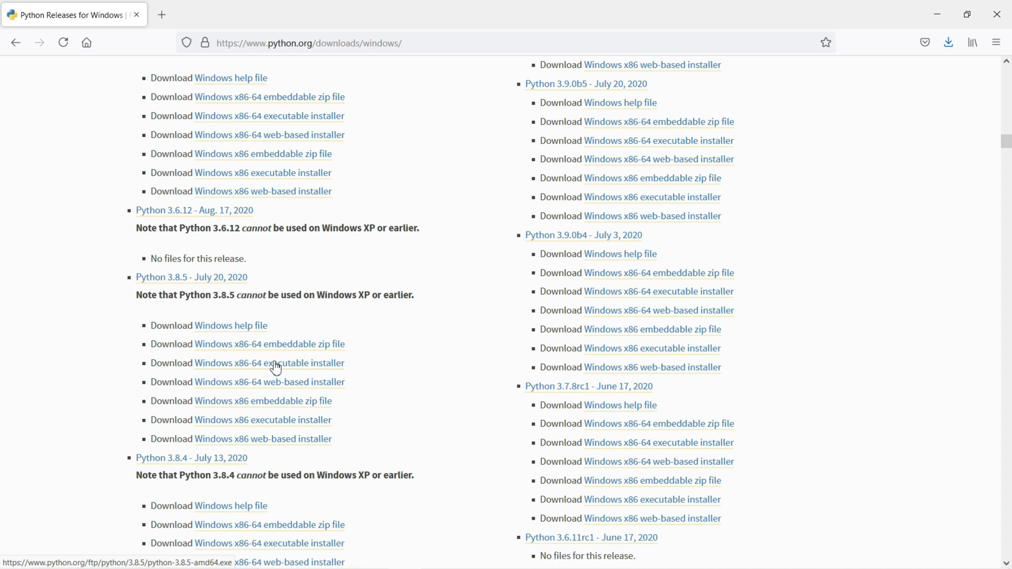
{"action": "mouse_move", "coordinate": [294, 368]}
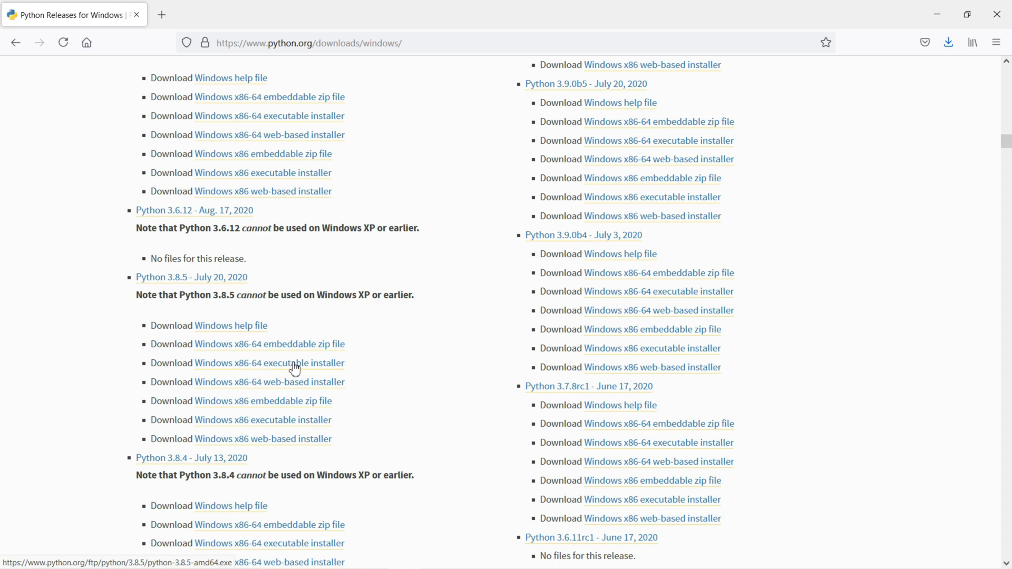
{"action": "mouse_move", "coordinate": [999, 153]}
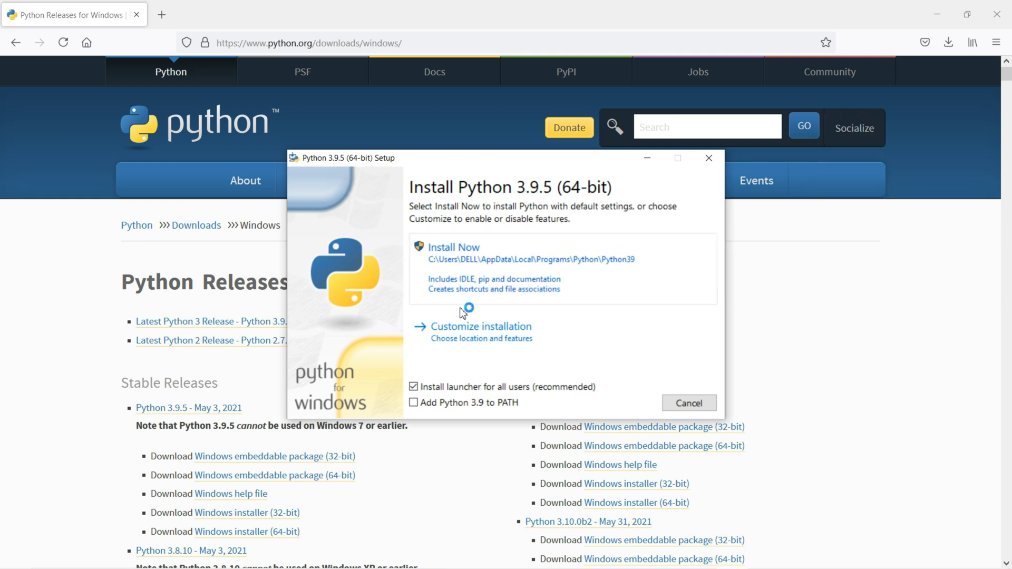
Enable 'Add Python 3.9 to PATH', step through Customize installation to Advanced Options, then cancel setup.
{"action": "left_click", "coordinate": [414, 402]}
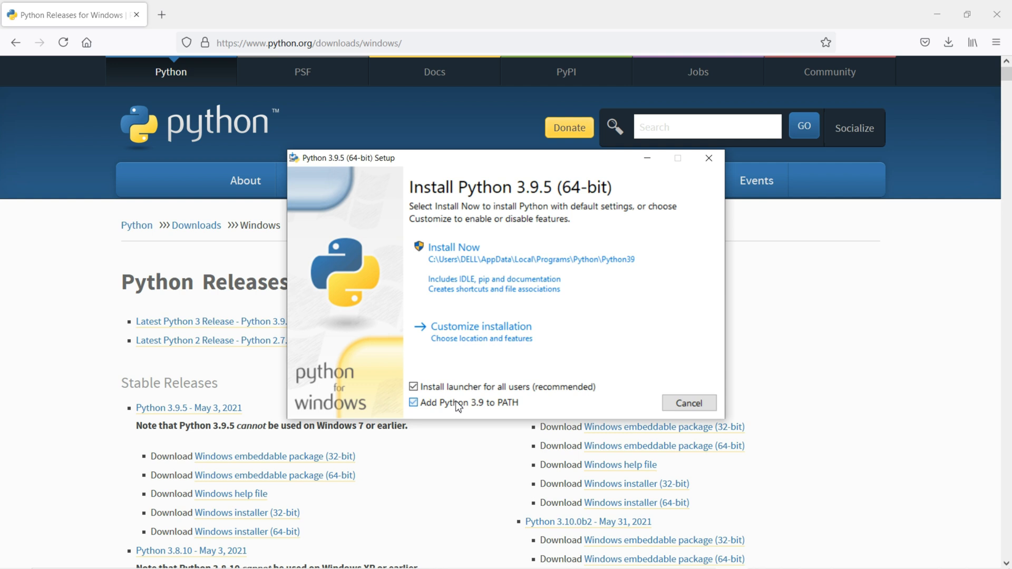
{"action": "mouse_move", "coordinate": [510, 408]}
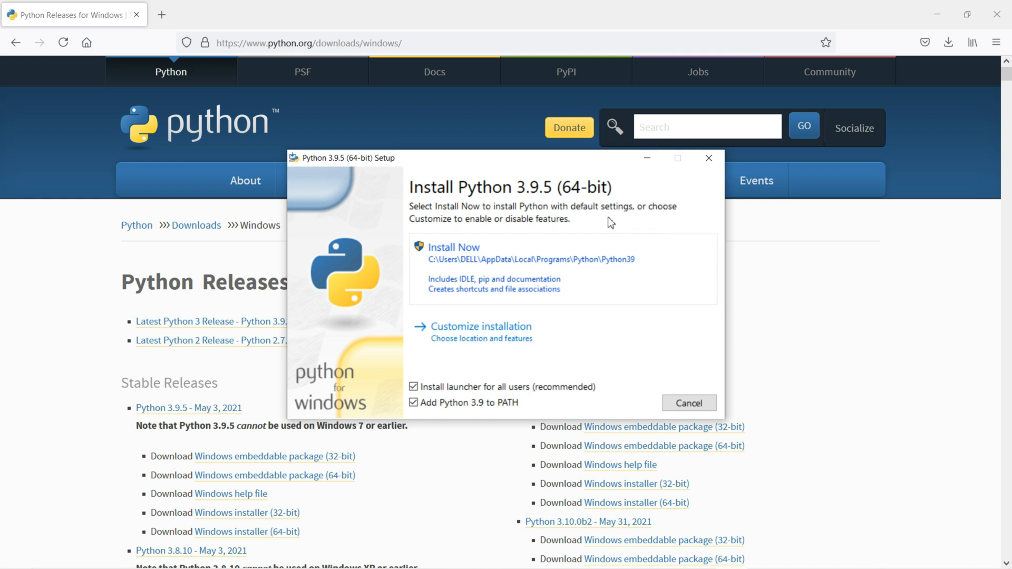
{"action": "mouse_move", "coordinate": [547, 197]}
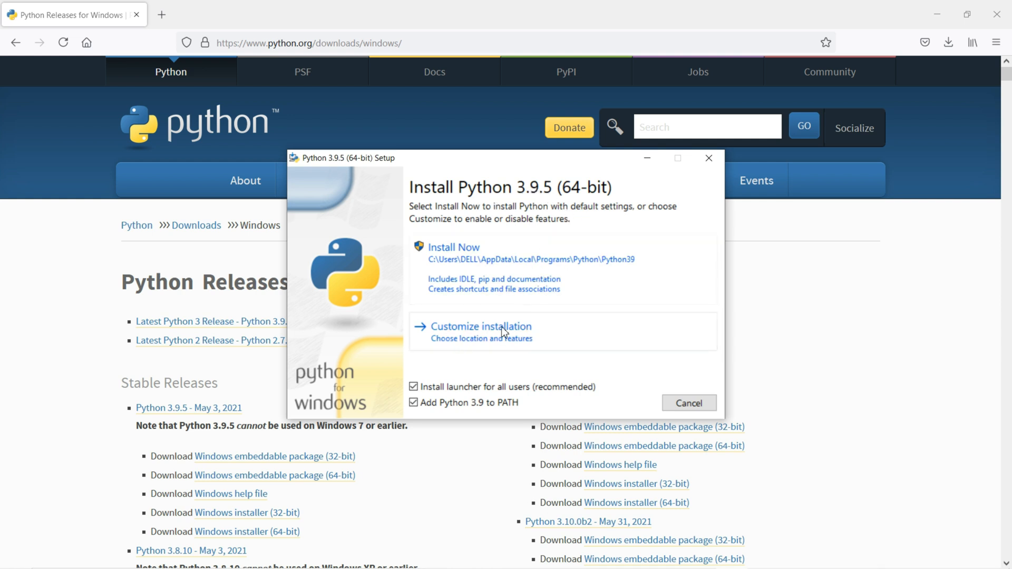
{"action": "left_click", "coordinate": [478, 326]}
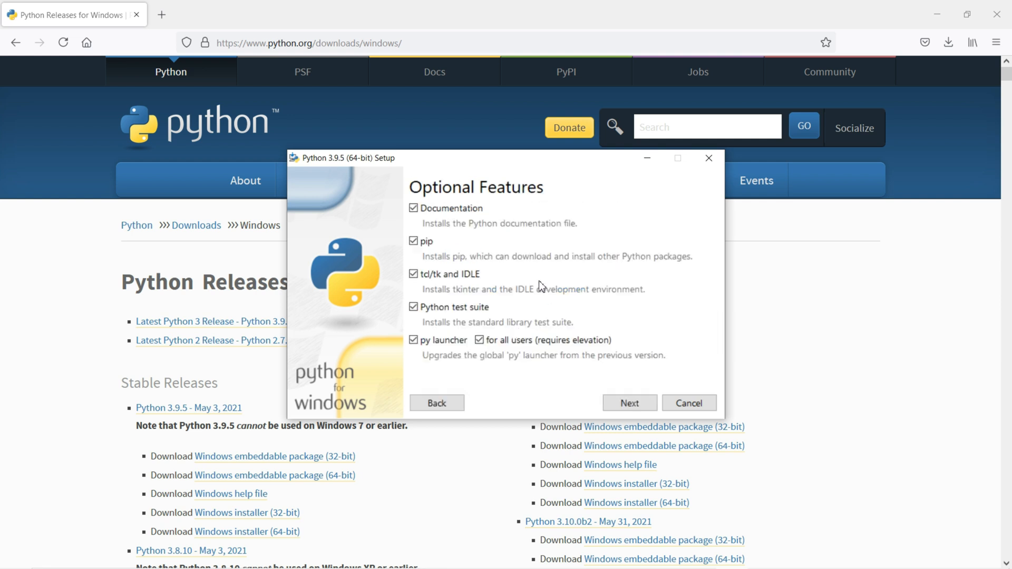
{"action": "left_click", "coordinate": [628, 403]}
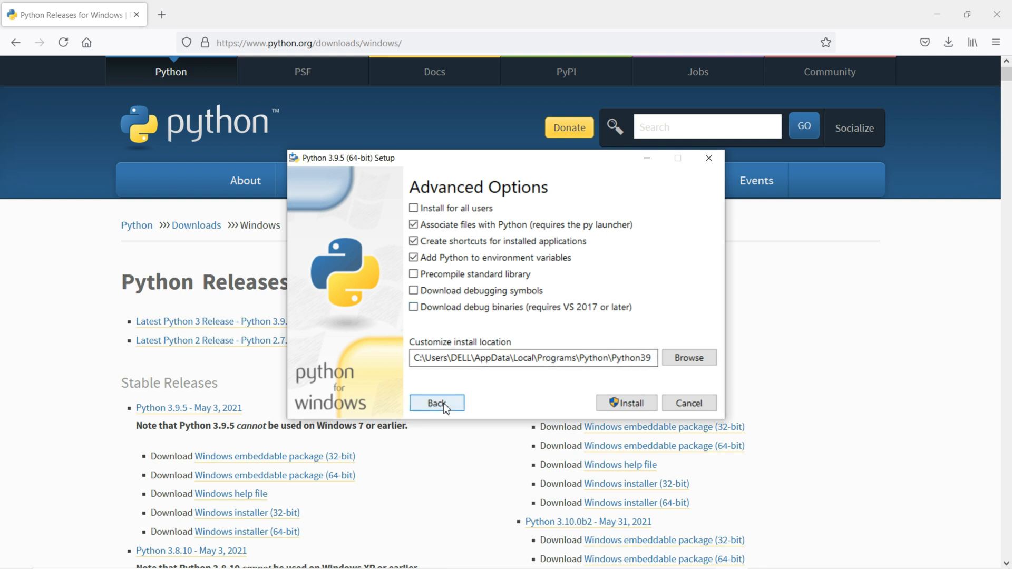
{"action": "mouse_move", "coordinate": [688, 402]}
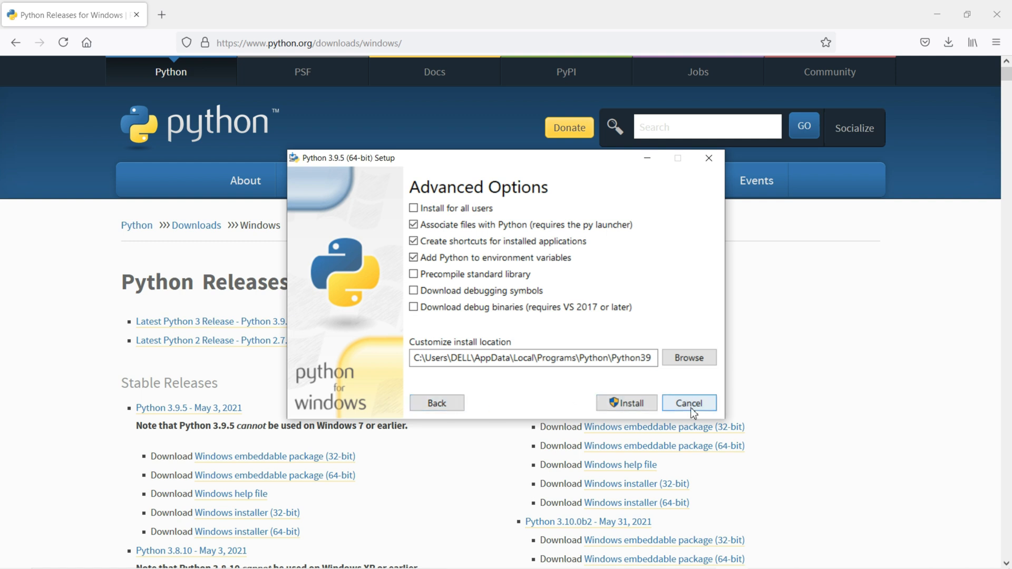
{"action": "left_click", "coordinate": [688, 403]}
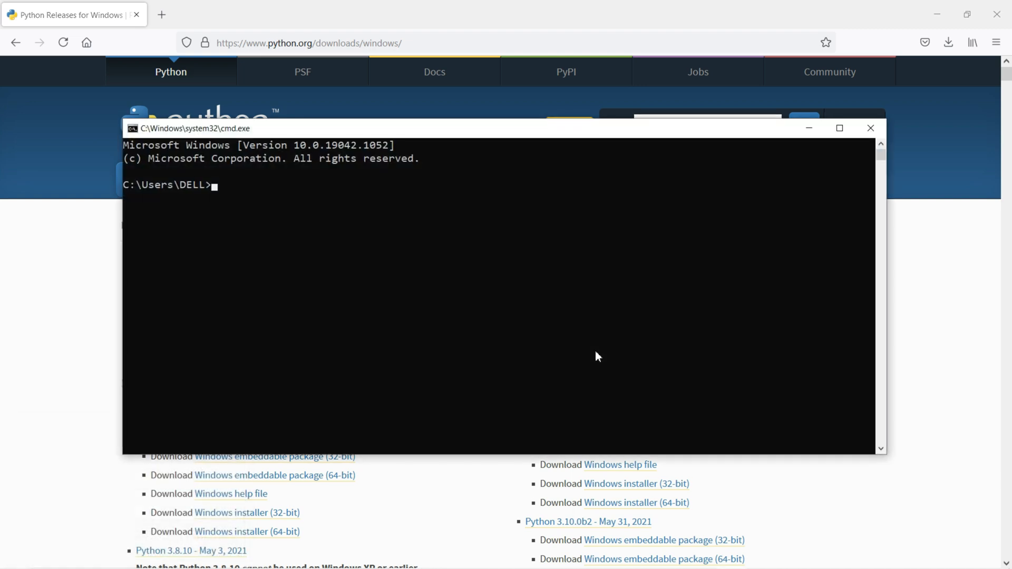
Run python in Command Prompt to launch the interpreter, which reports Python 3.8.5.
{"action": "type", "text": "python"}
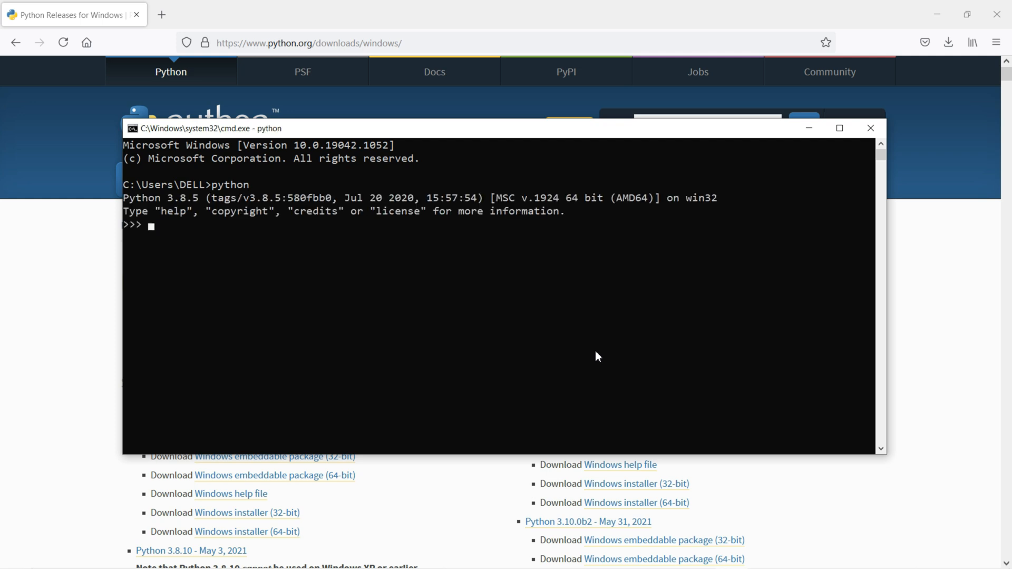
{"action": "mouse_move", "coordinate": [196, 208]}
{"action": "type", "text": "p"}
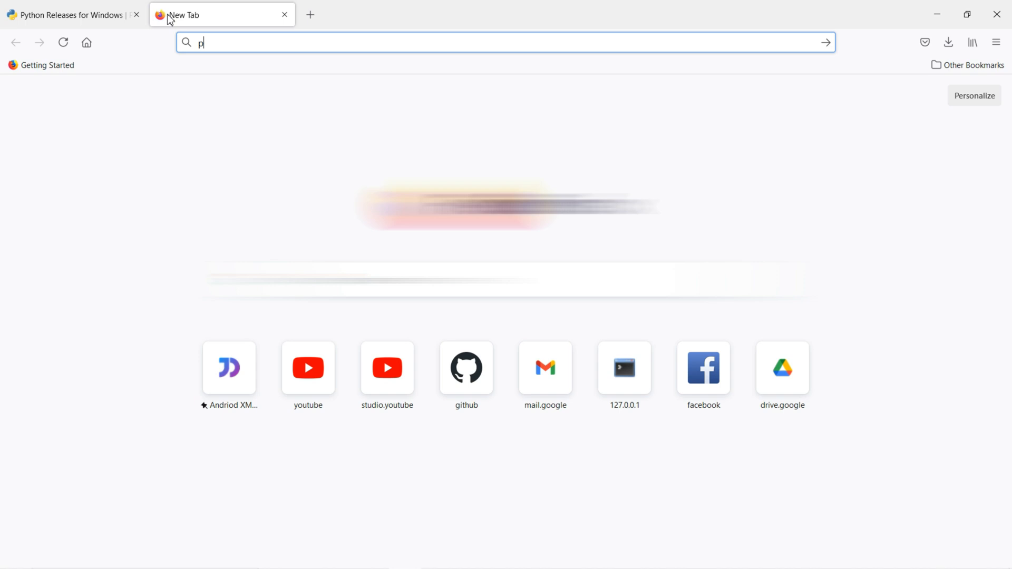
Search Google for 'pygame python' and open the pygame.org result.
{"action": "type", "text": "ygame p"}
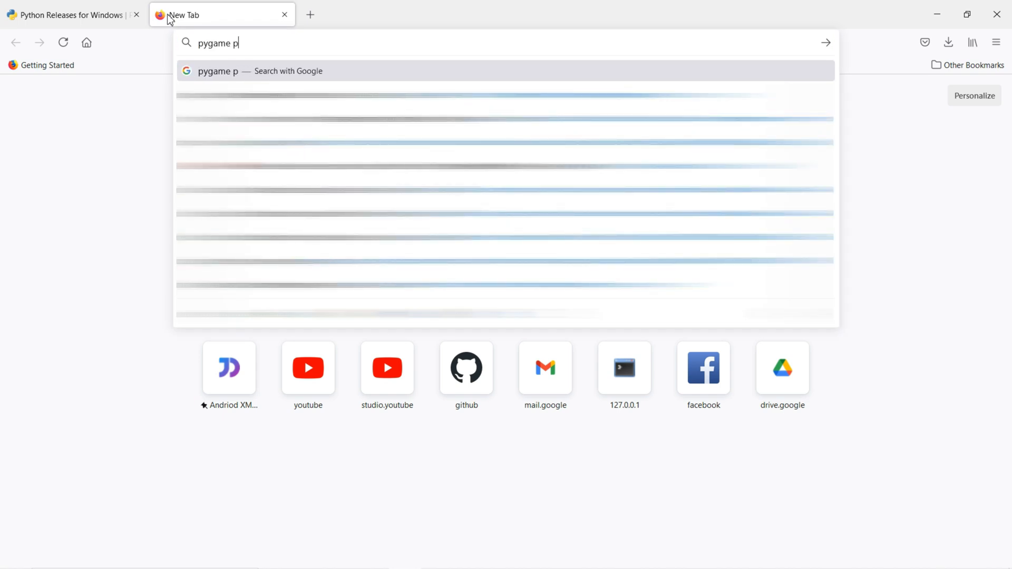
{"action": "key", "text": "Enter"}
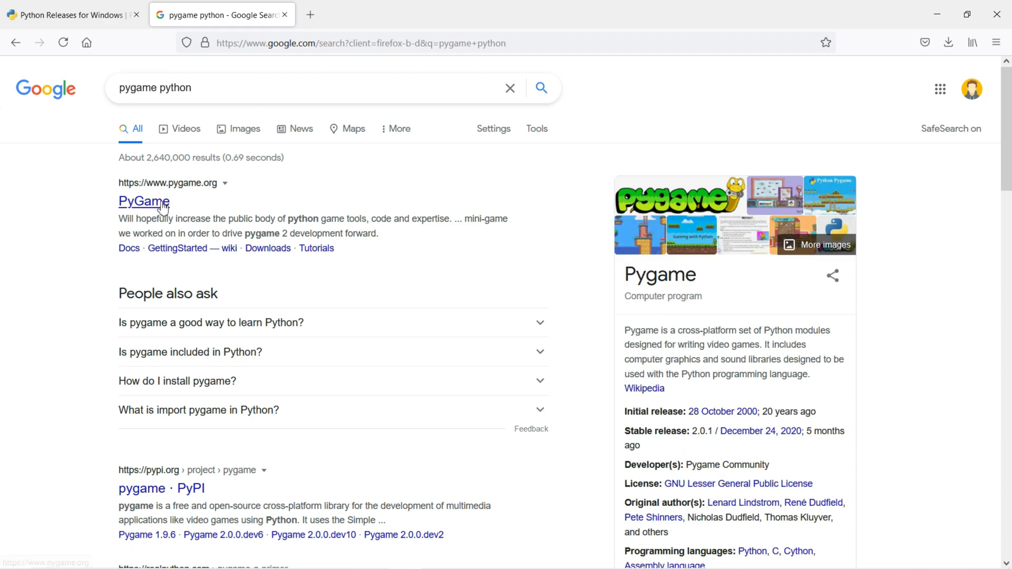
{"action": "left_click", "coordinate": [144, 201]}
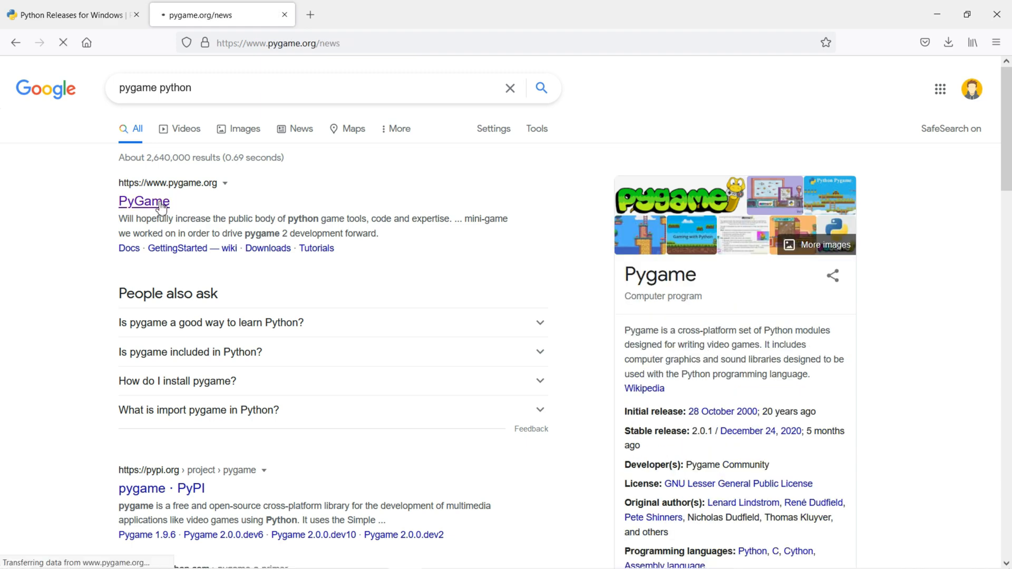
Scroll through the pygame.org News page before heading to About.
{"action": "left_click", "coordinate": [144, 201]}
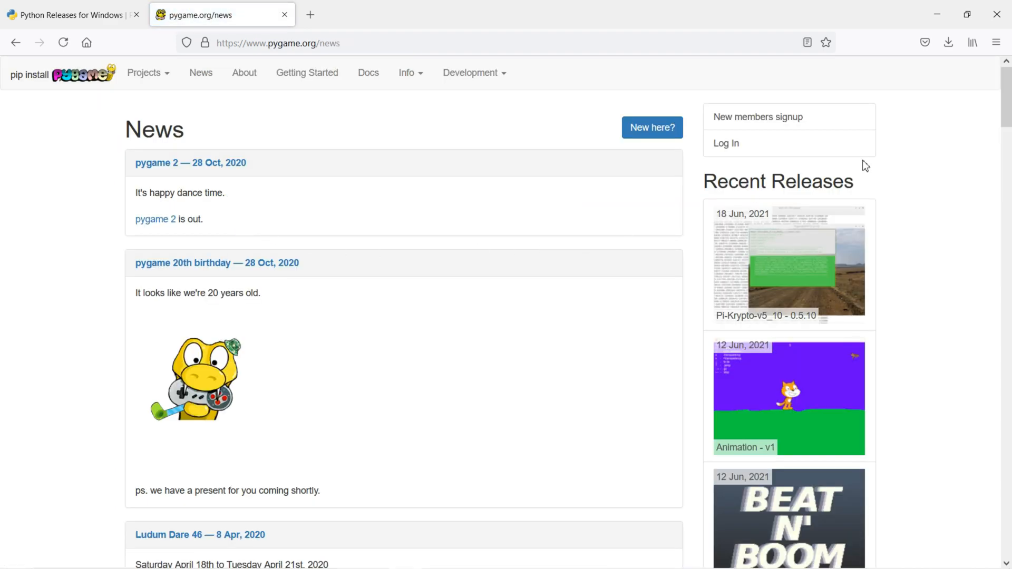
{"action": "scroll", "scroll_direction": "down", "scroll_amount": 3}
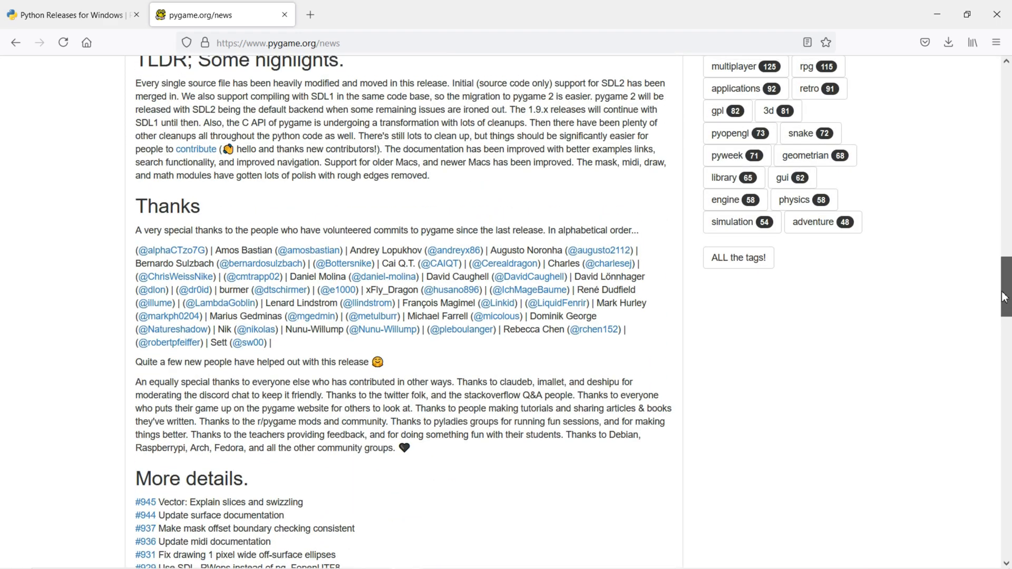
{"action": "scroll", "scroll_direction": "down", "scroll_amount": 3}
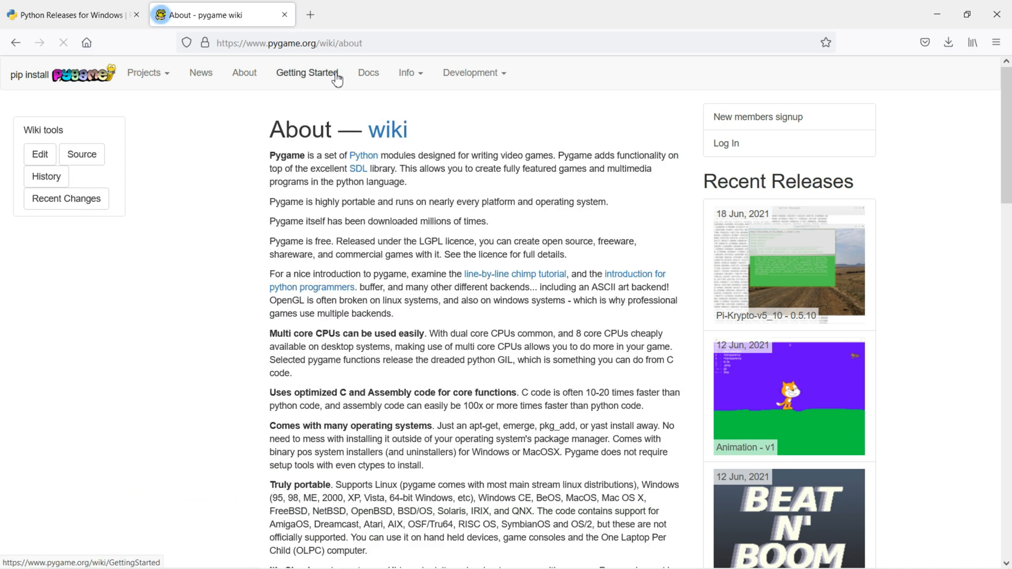
Read through the GettingStarted wiki's Windows, Mac and Linux installation sections.
{"action": "left_click", "coordinate": [307, 73]}
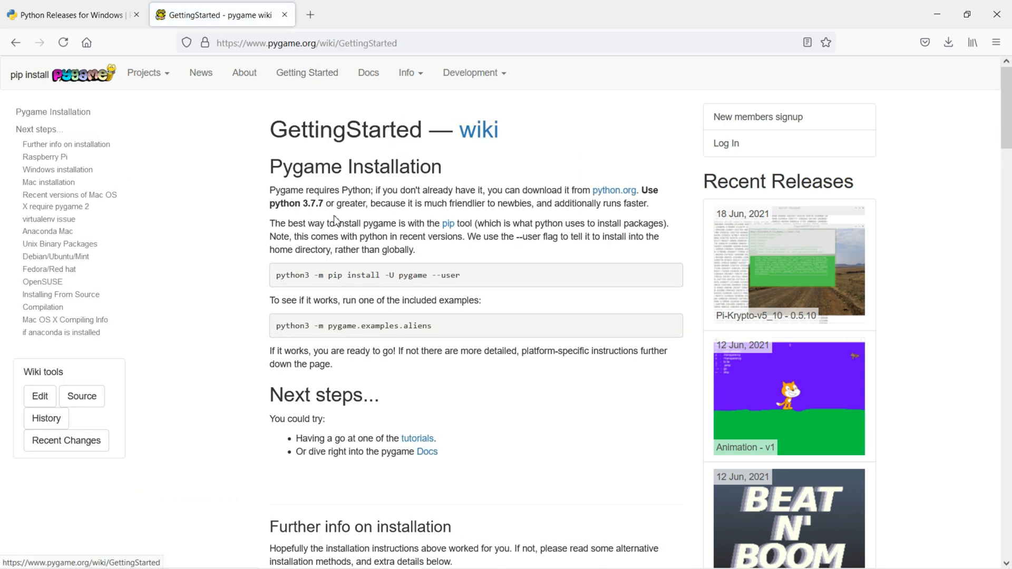
{"action": "mouse_move", "coordinate": [430, 231]}
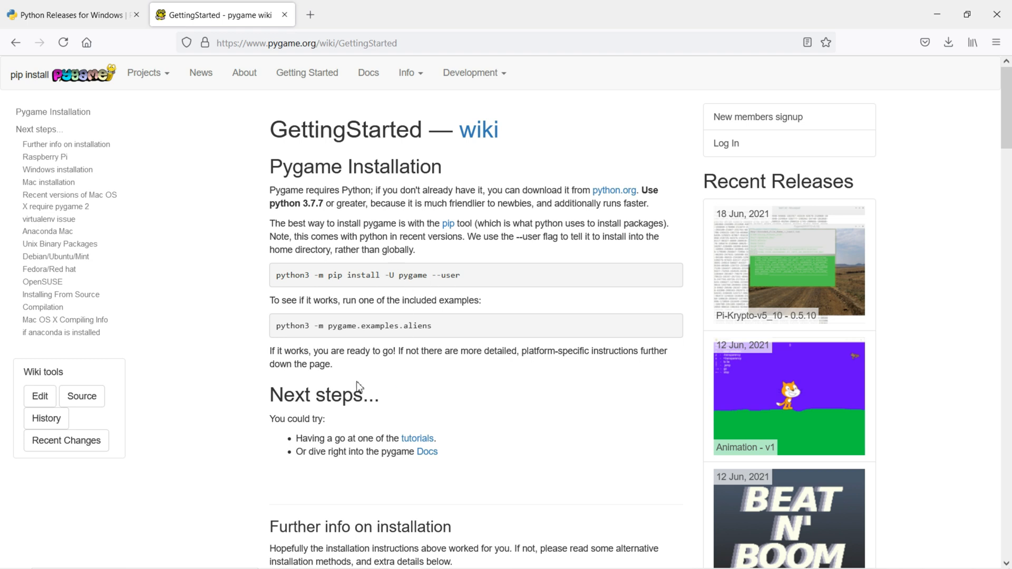
{"action": "mouse_move", "coordinate": [388, 275]}
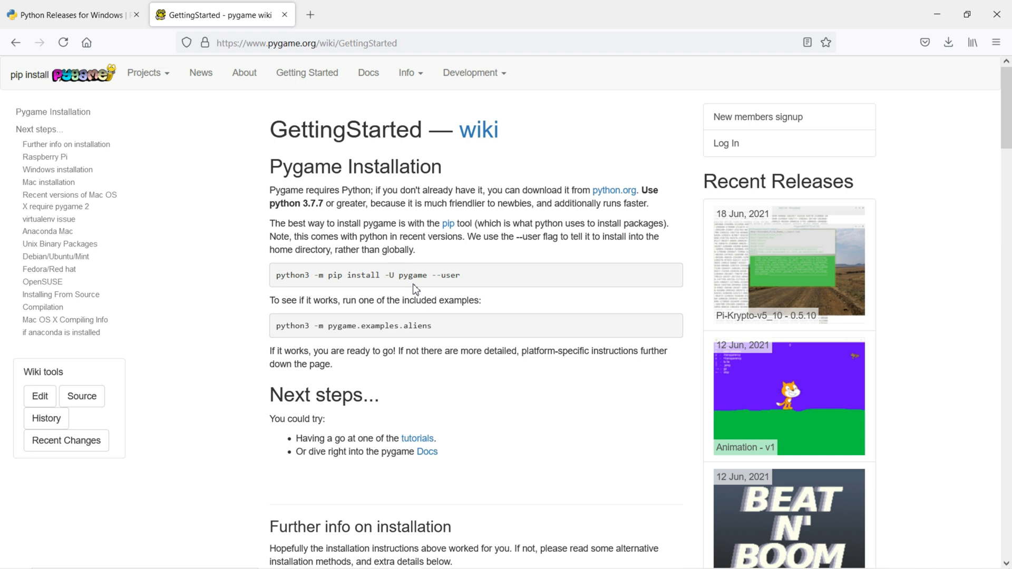
{"action": "mouse_move", "coordinate": [398, 250]}
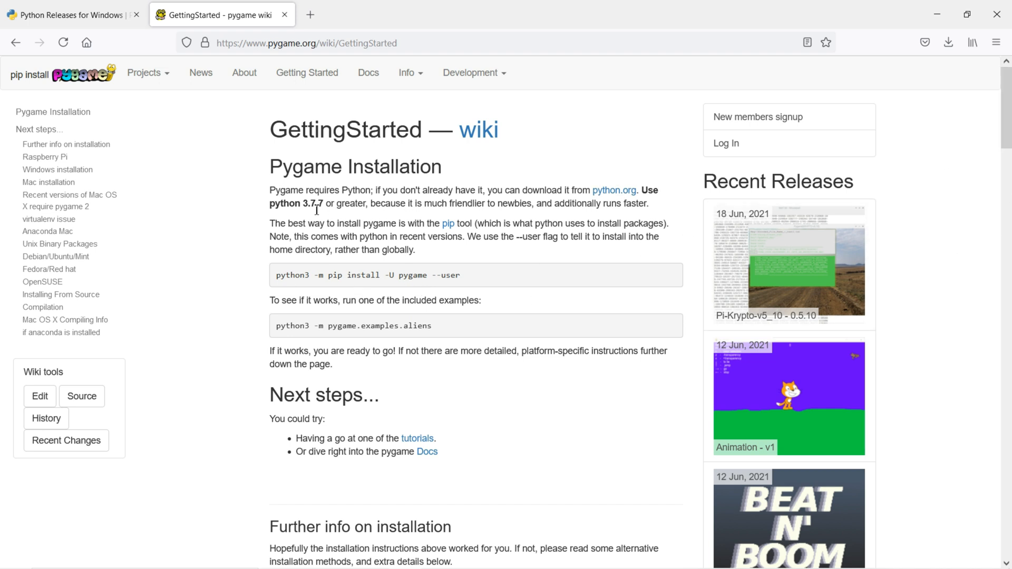
{"action": "mouse_move", "coordinate": [392, 208]}
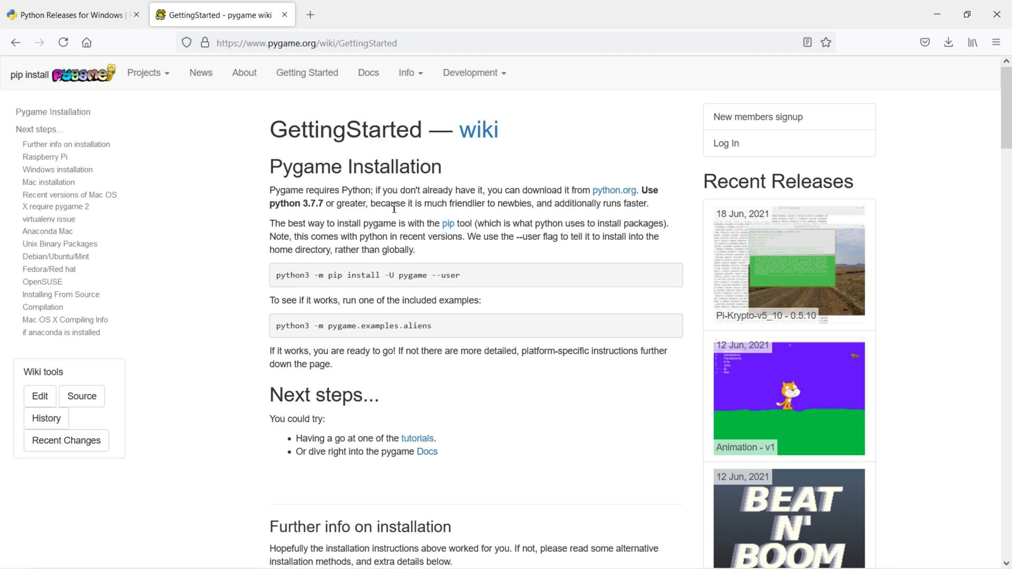
{"action": "mouse_move", "coordinate": [567, 220]}
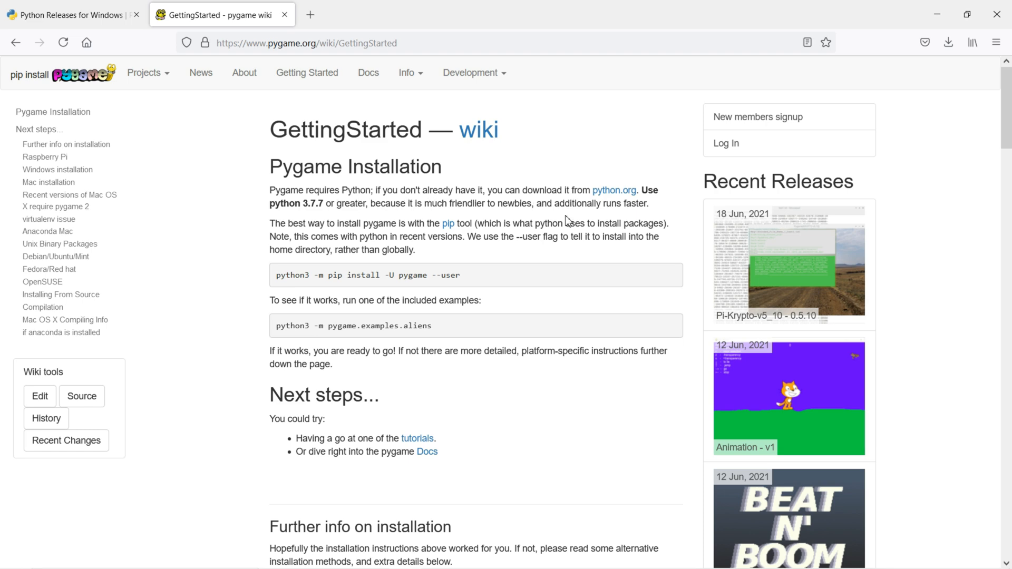
{"action": "scroll", "scroll_direction": "down", "scroll_amount": 3}
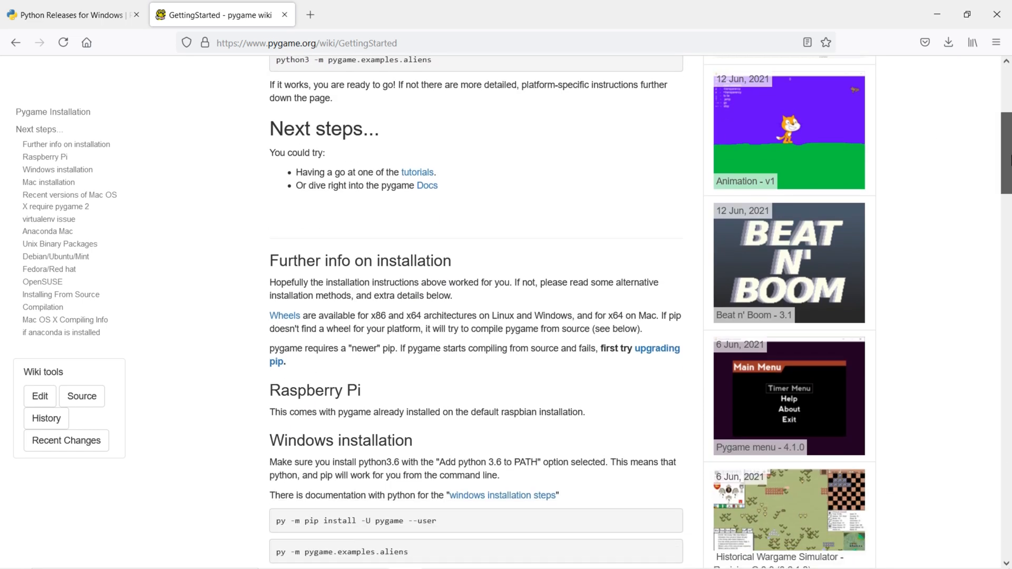
{"action": "scroll", "scroll_direction": "down", "scroll_amount": 3}
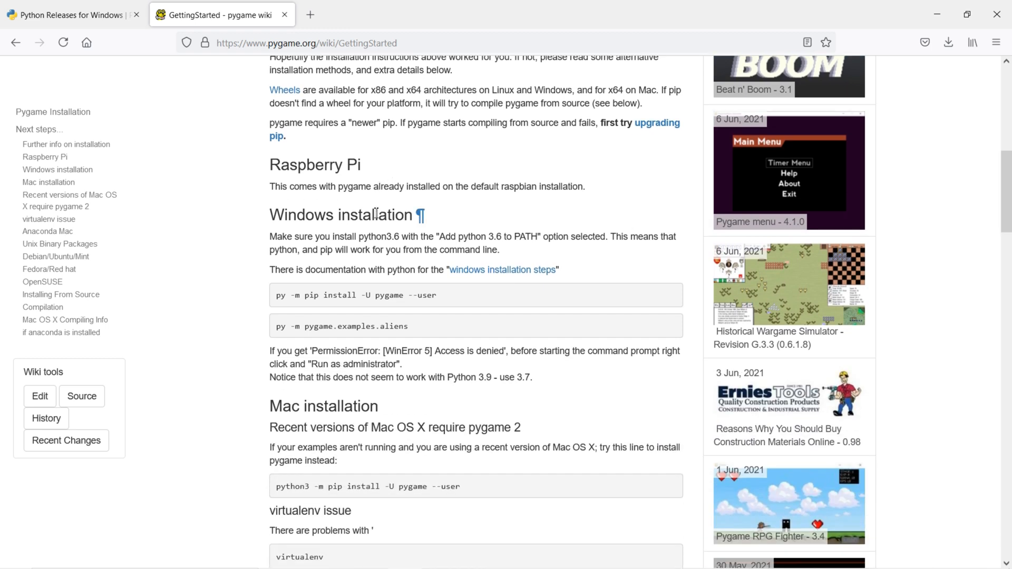
{"action": "mouse_move", "coordinate": [377, 214]}
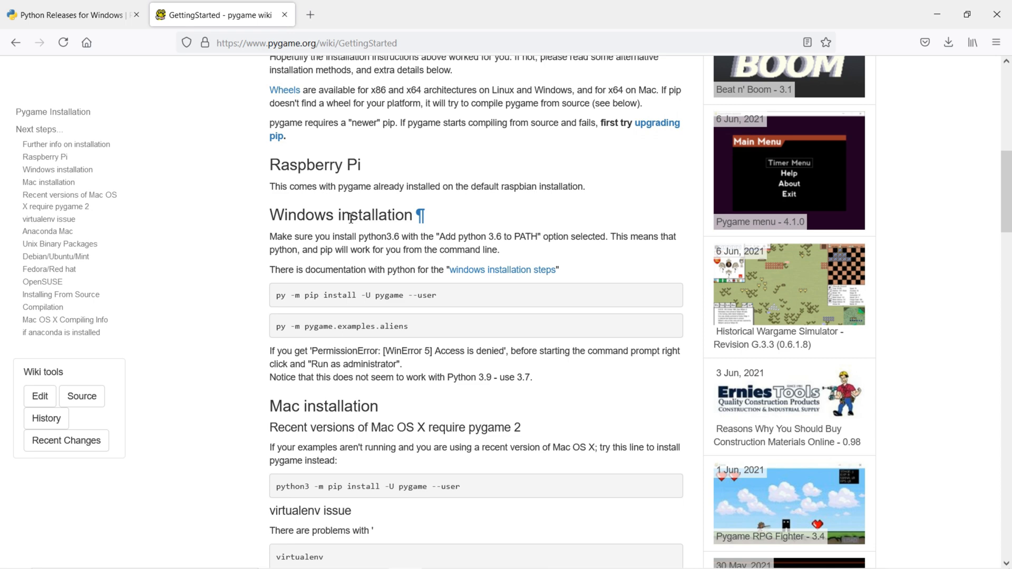
{"action": "mouse_move", "coordinate": [404, 412]}
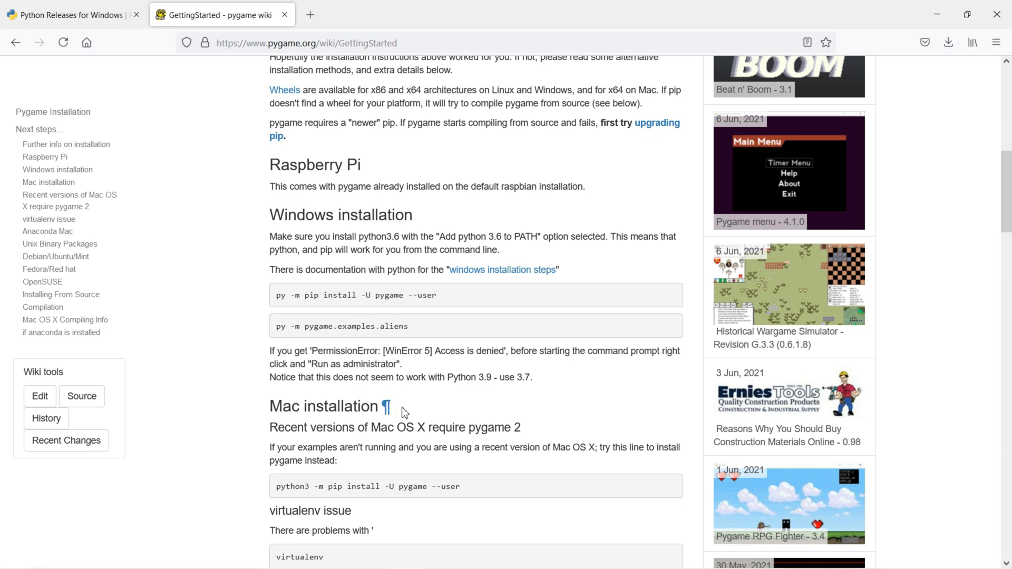
{"action": "scroll", "scroll_direction": "down", "scroll_amount": 3}
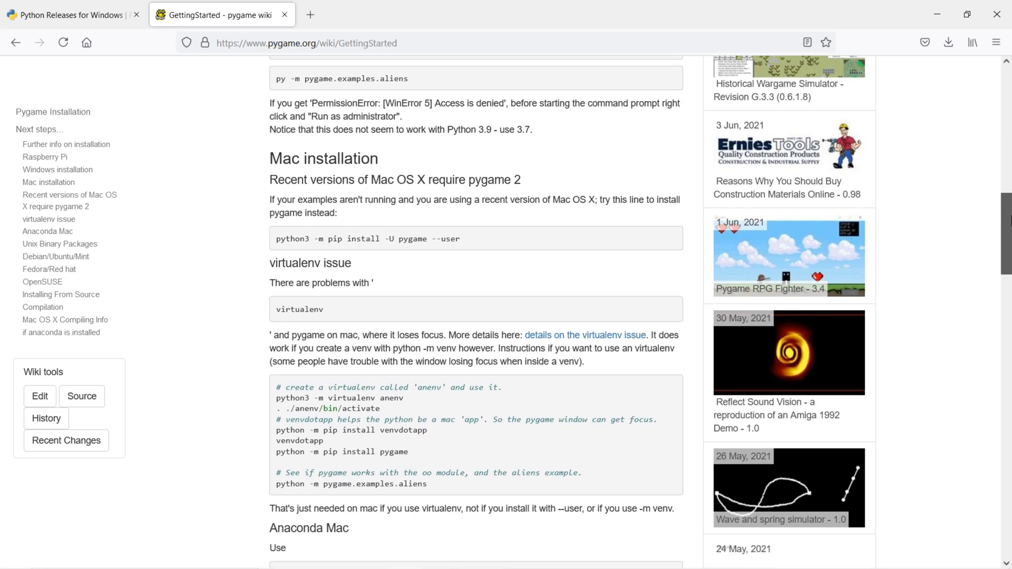
{"action": "scroll", "scroll_direction": "down", "scroll_amount": 3}
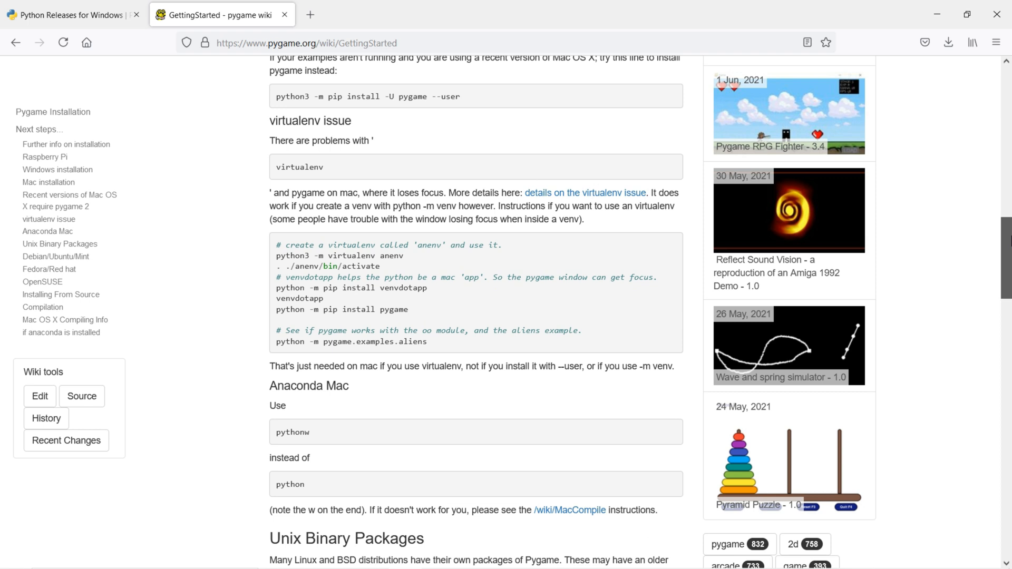
{"action": "scroll", "scroll_direction": "down", "scroll_amount": 3}
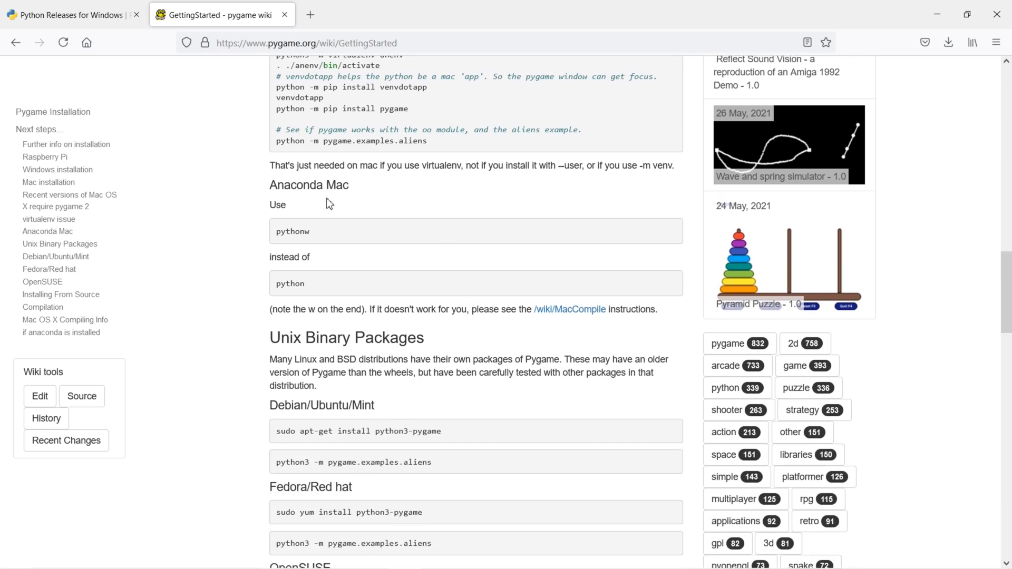
{"action": "mouse_move", "coordinate": [426, 390]}
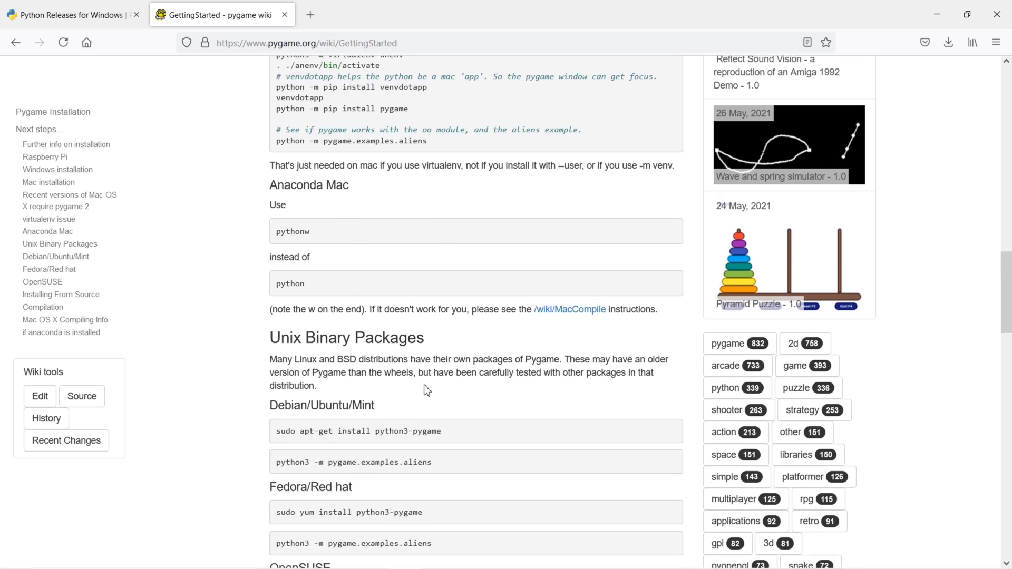
{"action": "scroll", "scroll_direction": "down", "scroll_amount": 3}
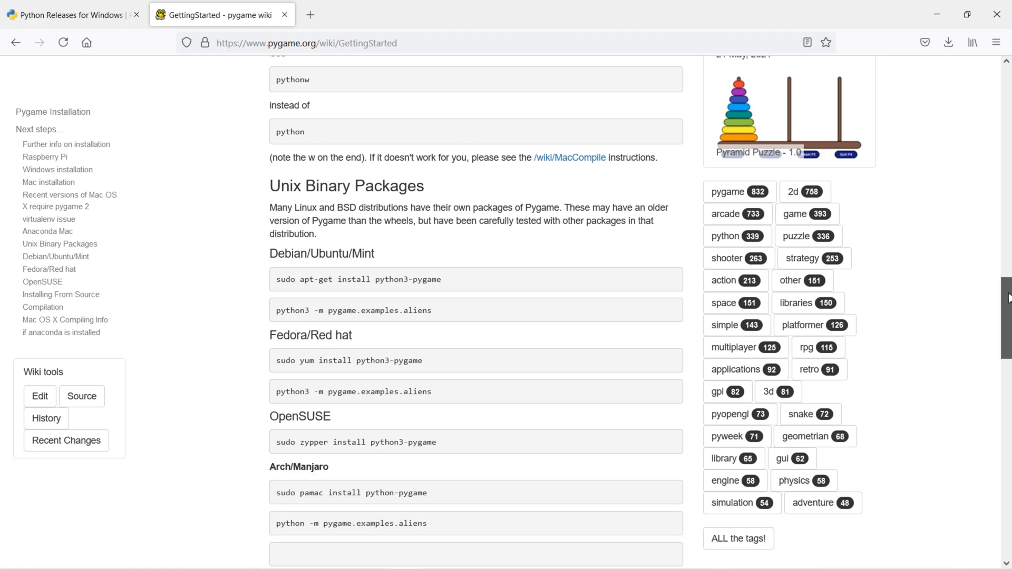
{"action": "scroll", "scroll_direction": "down", "scroll_amount": 3}
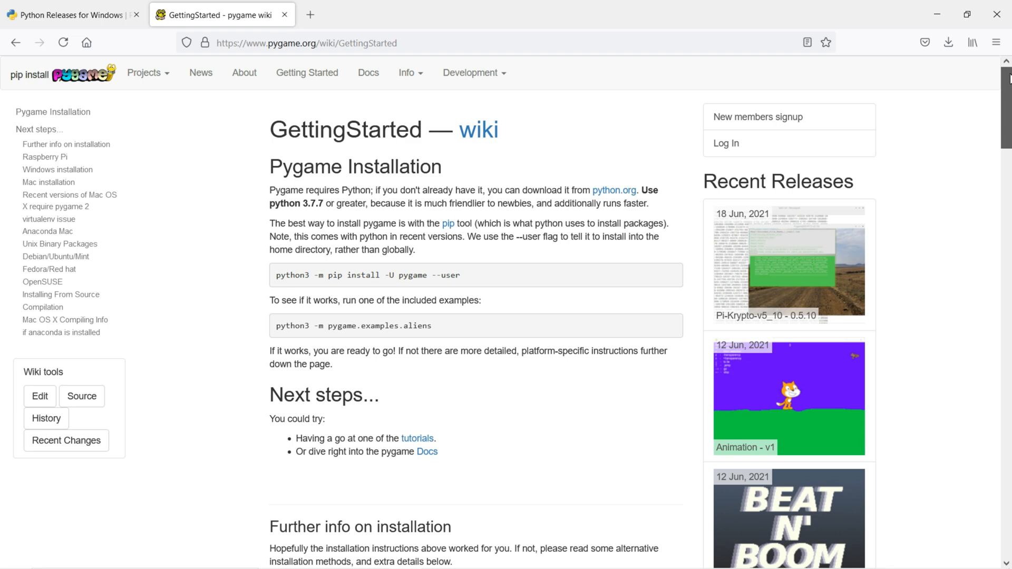
Run 'pip install pygame', see pygame 2.0.1 already satisfied, and close the console.
{"action": "scroll", "scroll_direction": "down", "scroll_amount": 3}
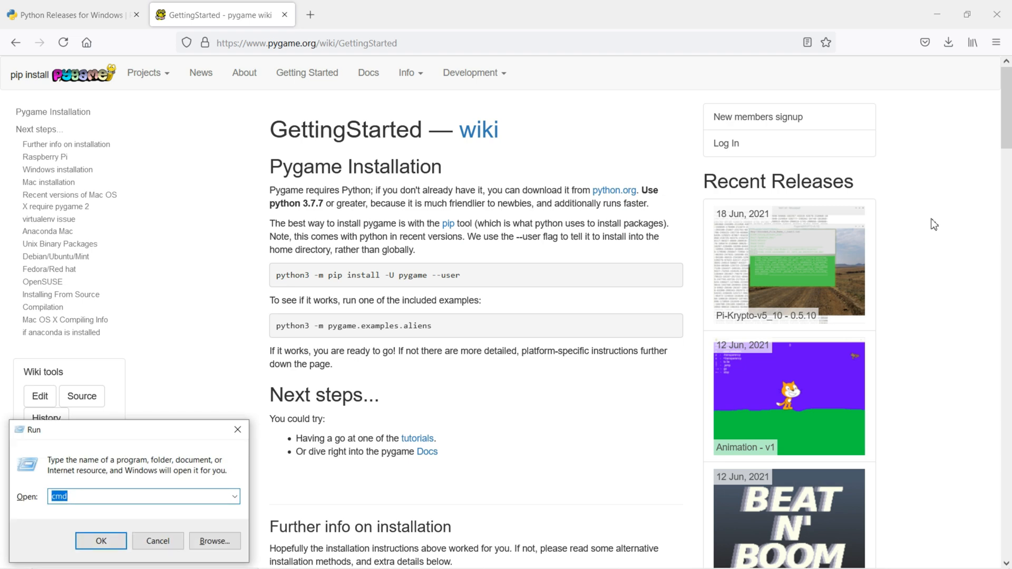
{"action": "left_click", "coordinate": [101, 541]}
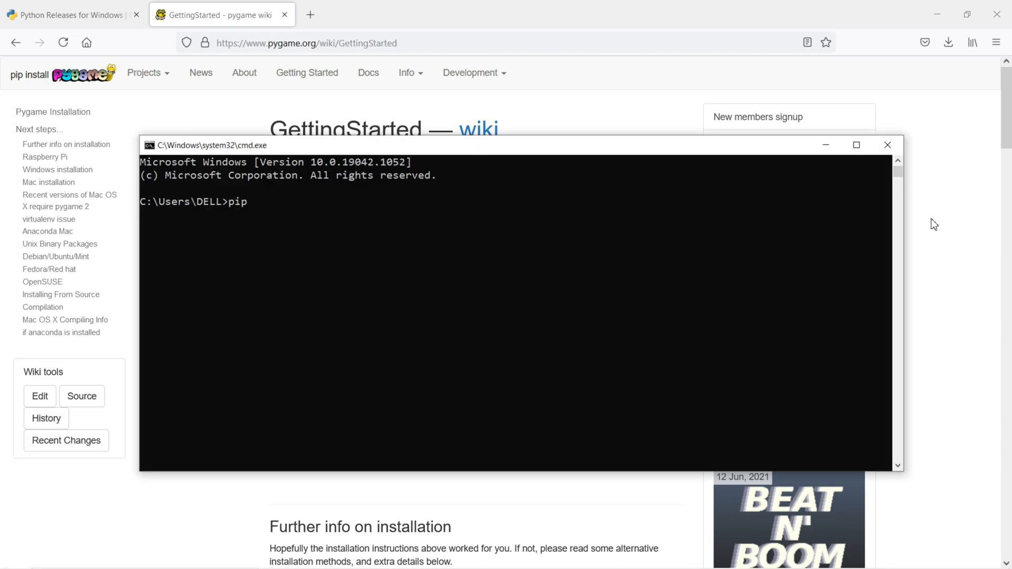
{"action": "type", "text": "install pyga"}
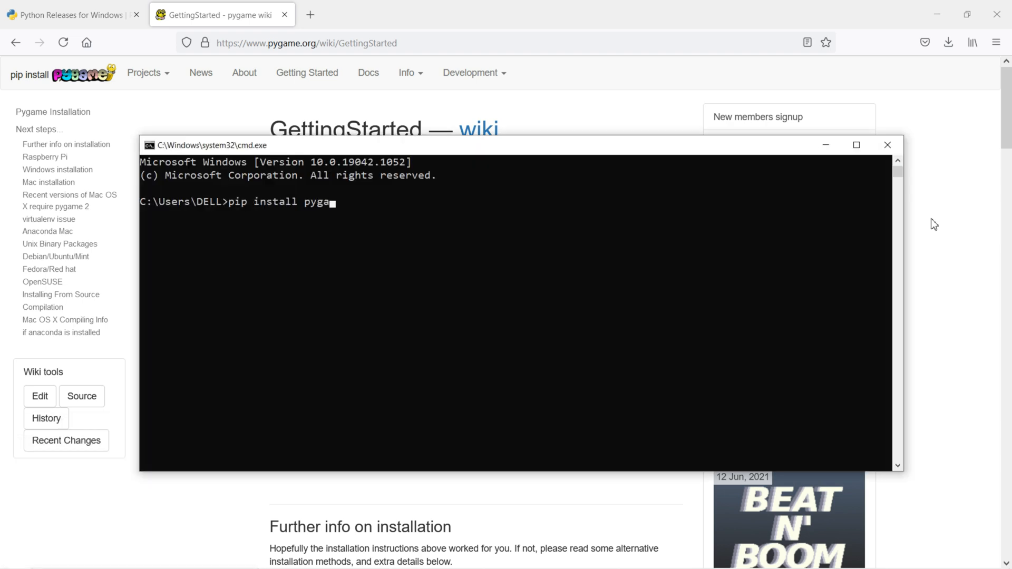
{"action": "type", "text": "me"}
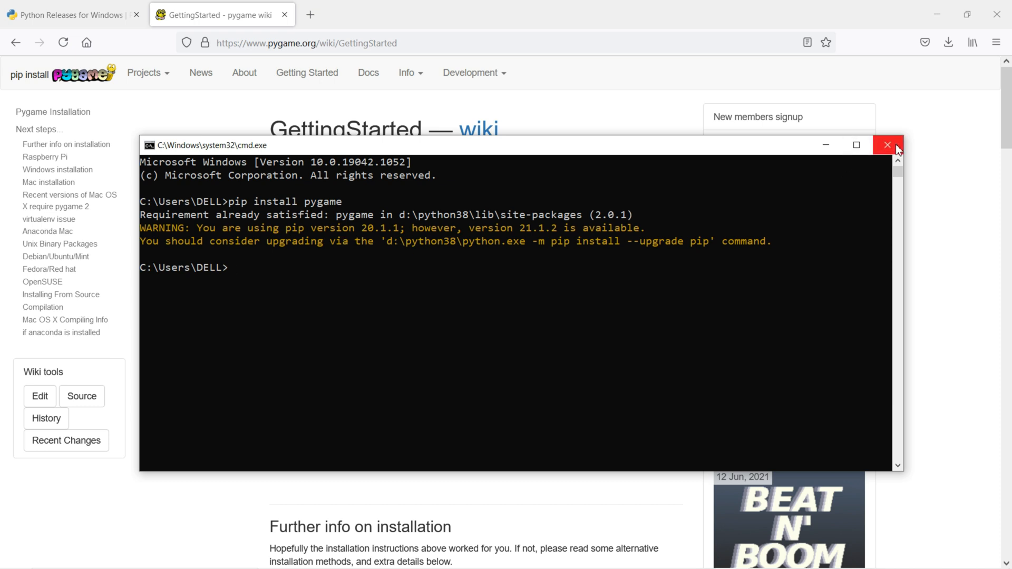
{"action": "left_click", "coordinate": [887, 144]}
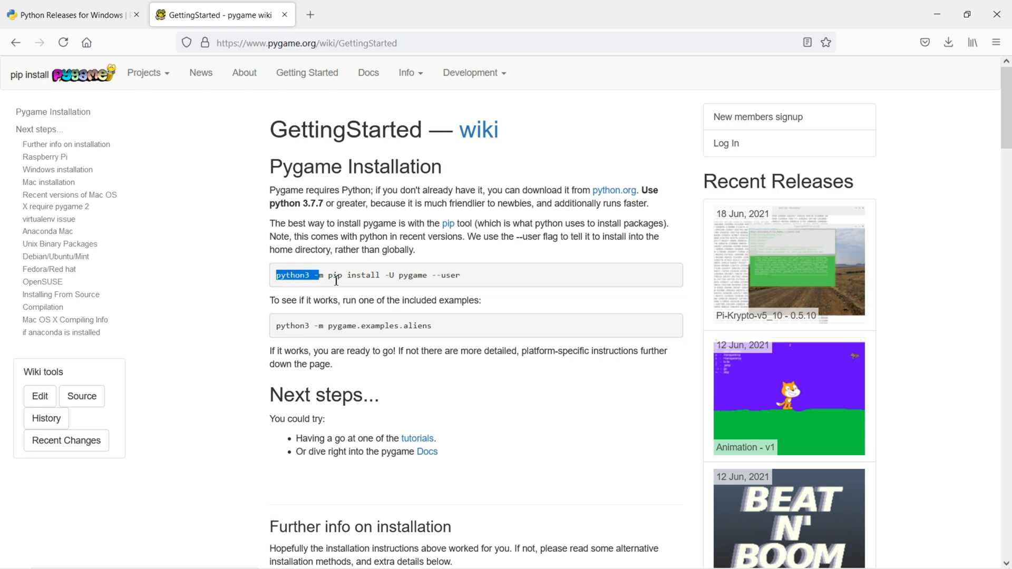
Try the wiki's python3 command, then run 'pip install -U pygame --user' showing pygame 2.0.1 up to date, and close cmd.
{"action": "left_click_drag", "start_coordinate": [317, 275], "coordinate": [459, 275]}
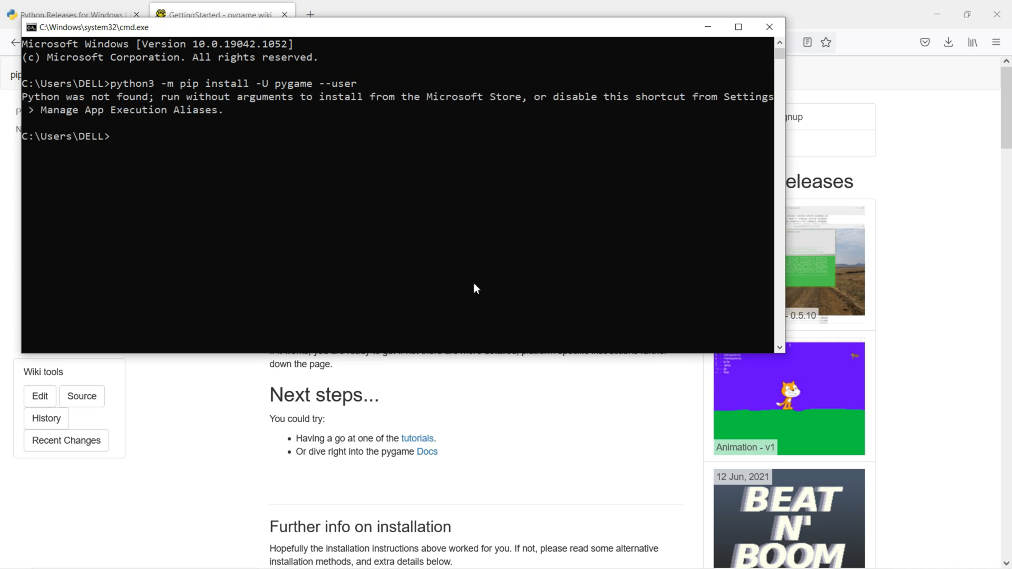
{"action": "mouse_move", "coordinate": [285, 110]}
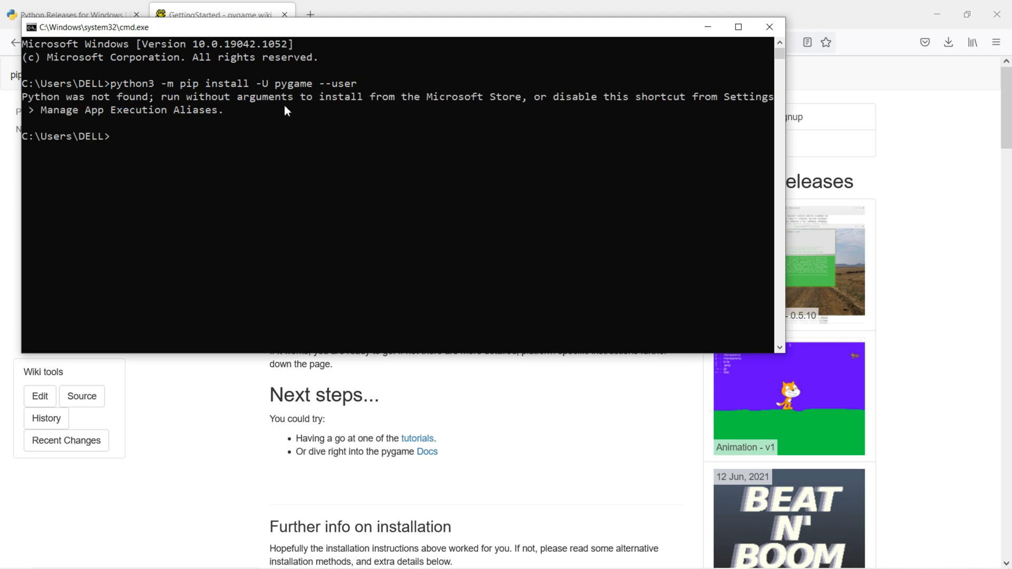
{"action": "mouse_move", "coordinate": [171, 106]}
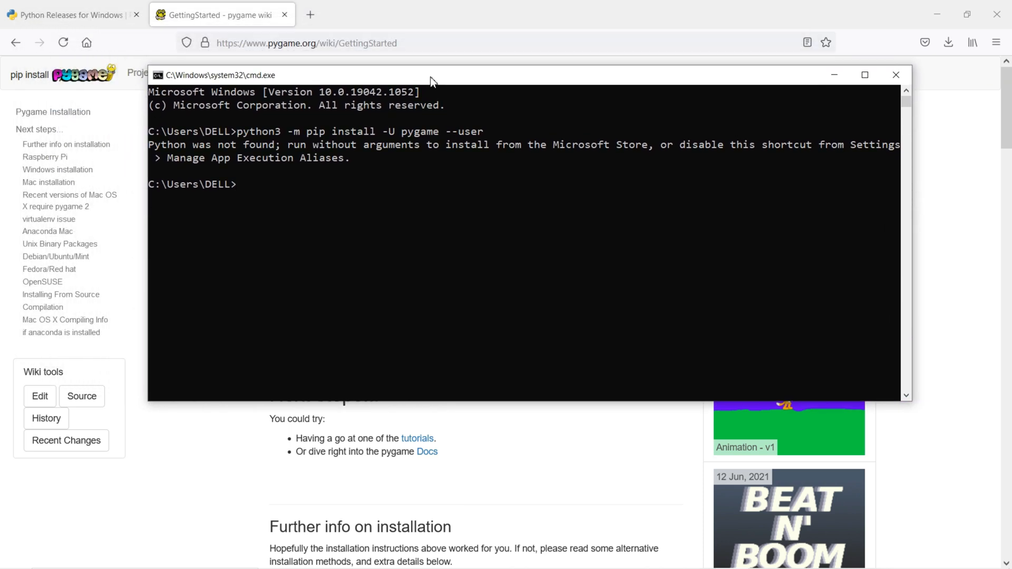
{"action": "left_click_drag", "start_coordinate": [306, 131], "coordinate": [483, 130]}
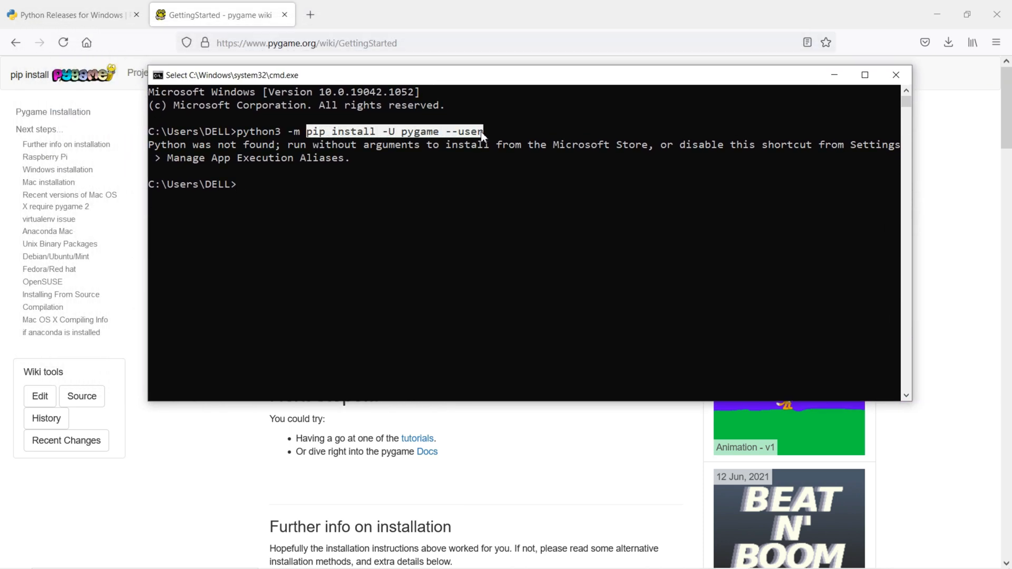
{"action": "type", "text": "pip install -U pygame --user"}
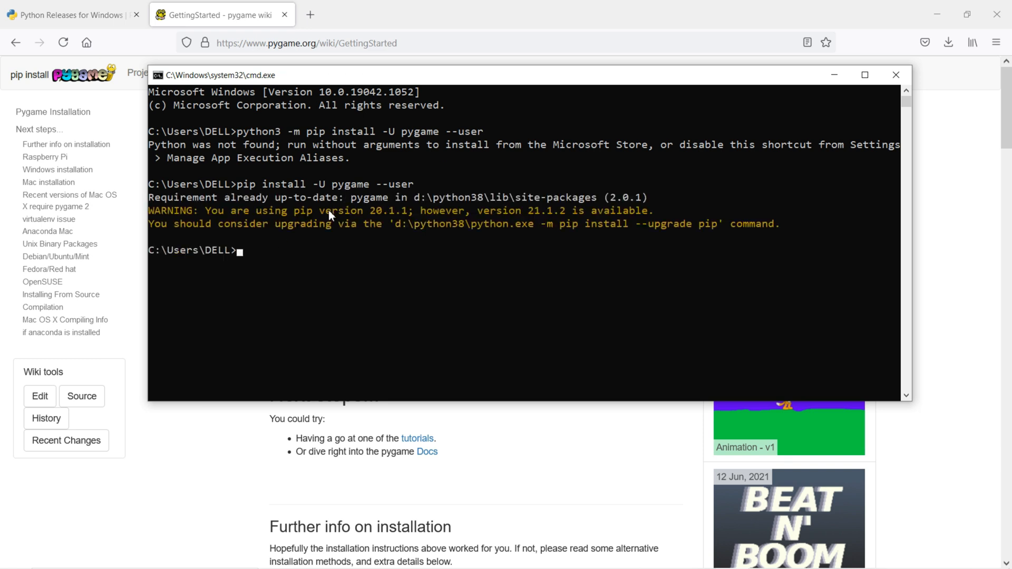
{"action": "mouse_move", "coordinate": [413, 237]}
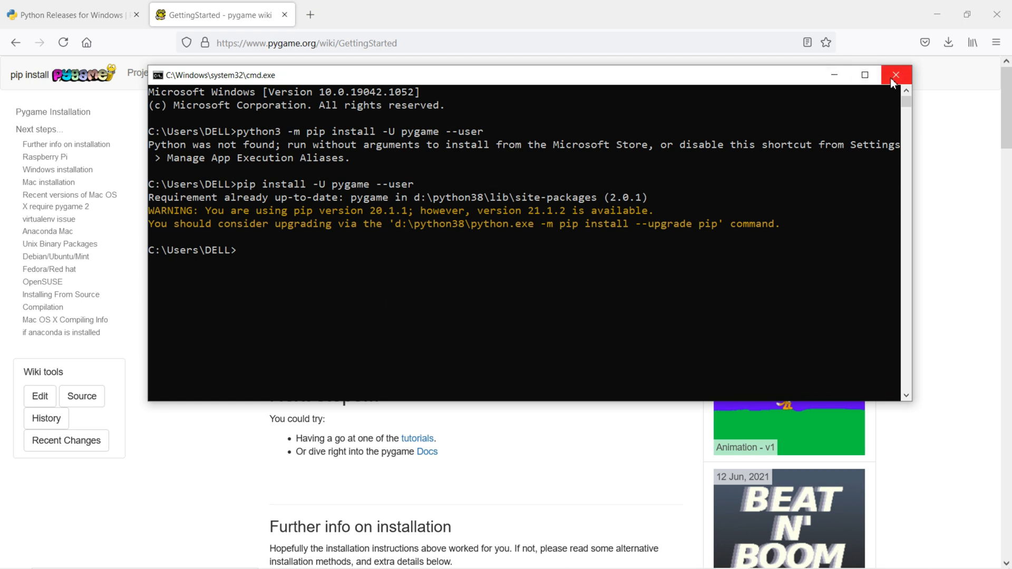
{"action": "left_click", "coordinate": [896, 75]}
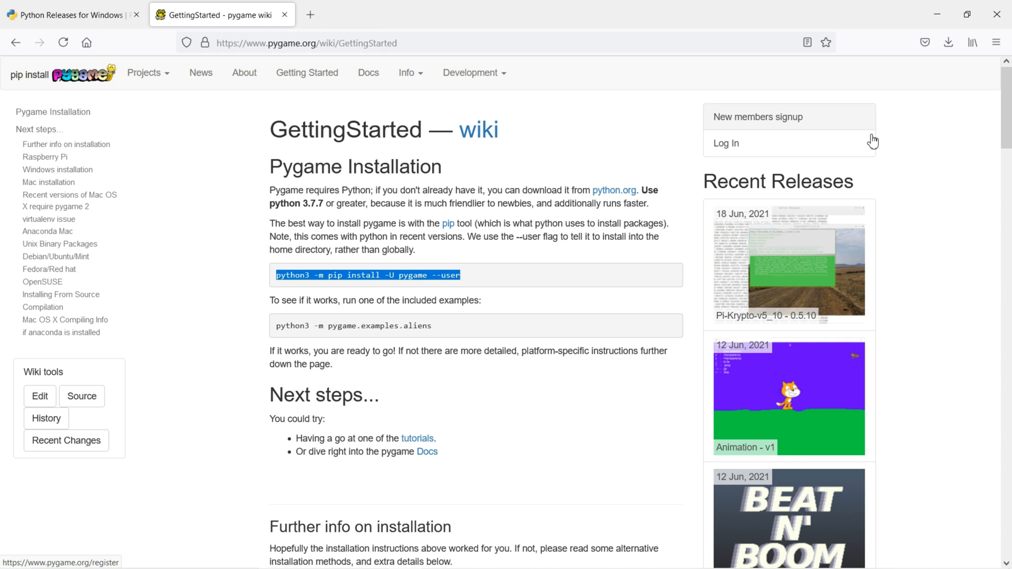
{"action": "mouse_move", "coordinate": [910, 144]}
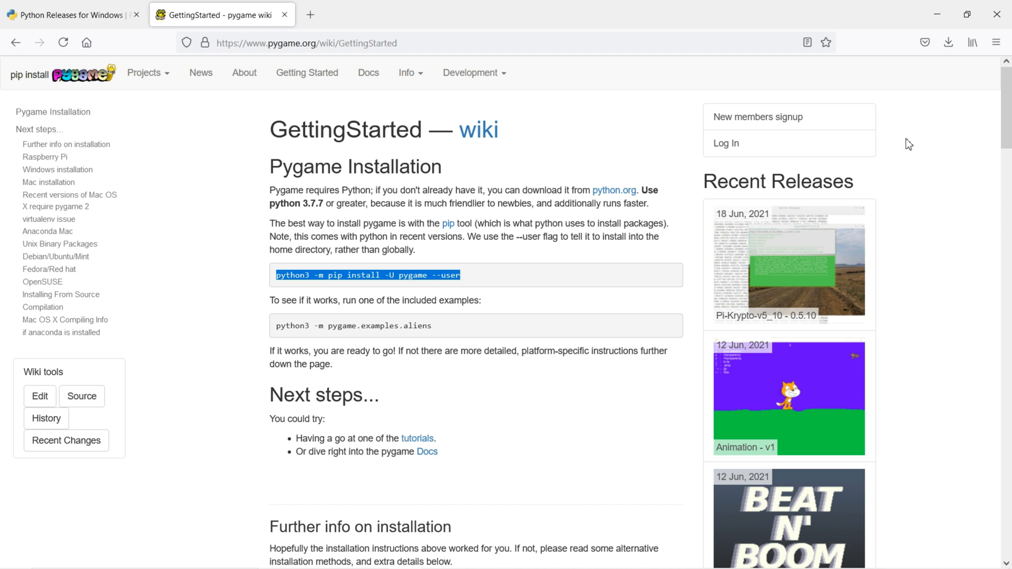
{"action": "mouse_move", "coordinate": [906, 153]}
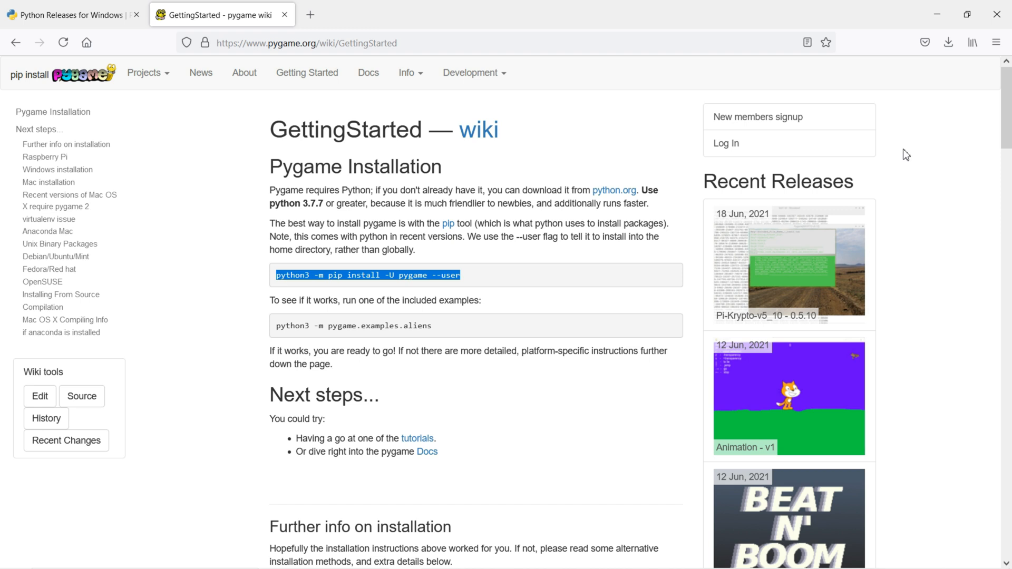
Bring up the Windows Run dialog (Win+R) with cmd already entered.
{"action": "key", "text": "Win+r"}
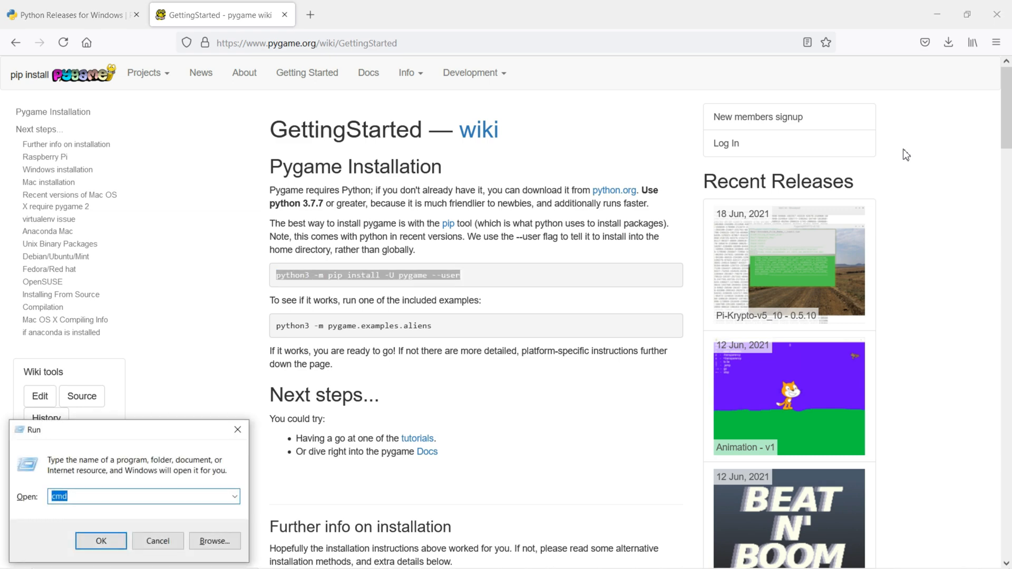
Launch Command Prompt, start Python and enter the statement 'import pygame'.
{"action": "left_click", "coordinate": [100, 540]}
{"action": "type", "text": "python"}
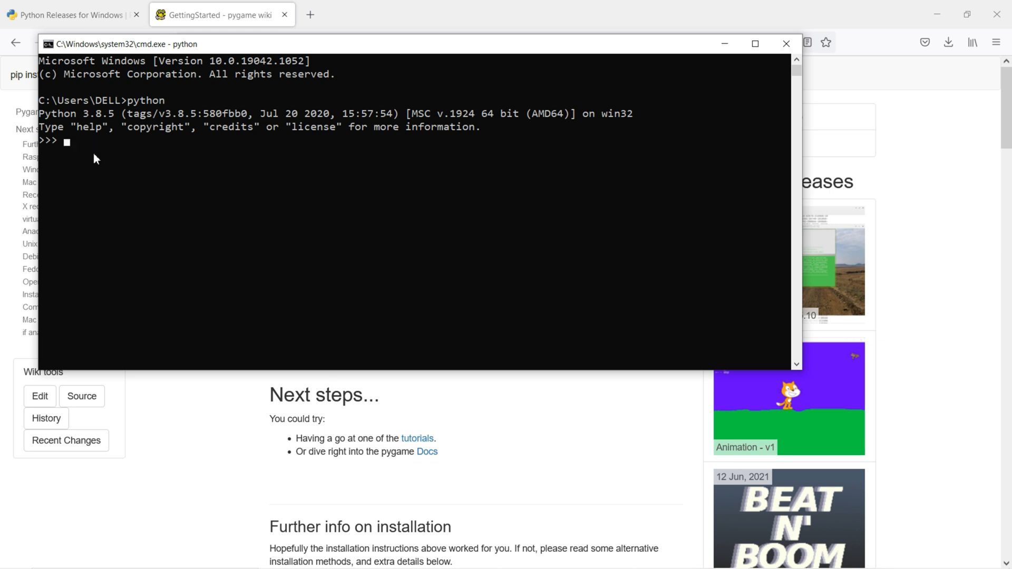
{"action": "type", "text": "import py"}
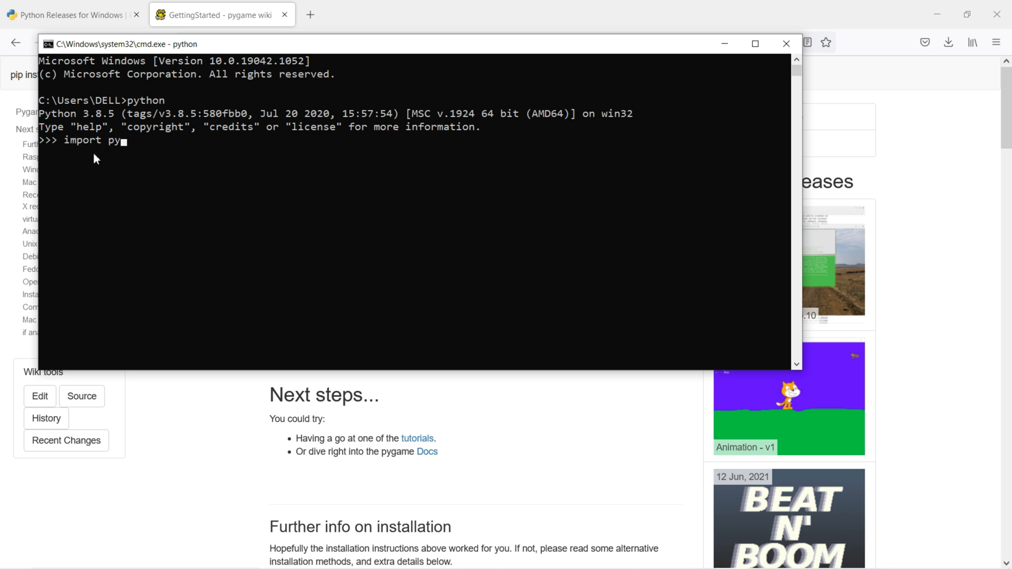
{"action": "type", "text": "game"}
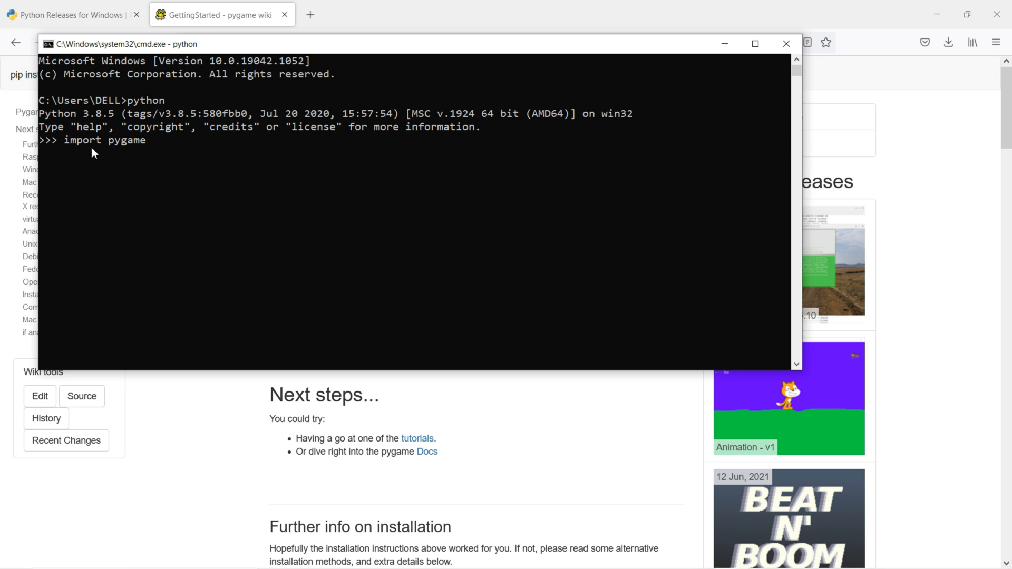
{"action": "mouse_move", "coordinate": [94, 159]}
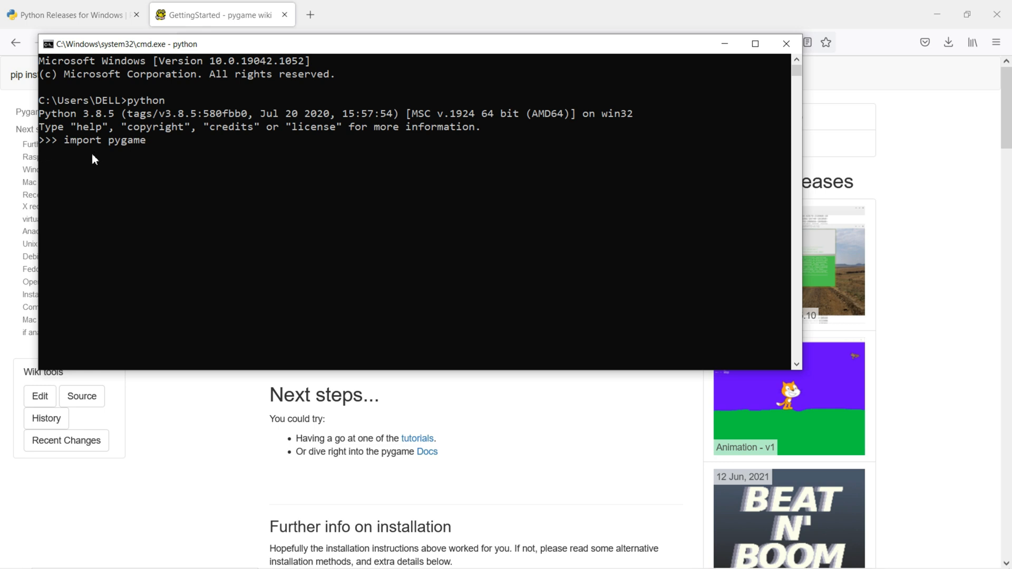
{"action": "mouse_move", "coordinate": [114, 163]}
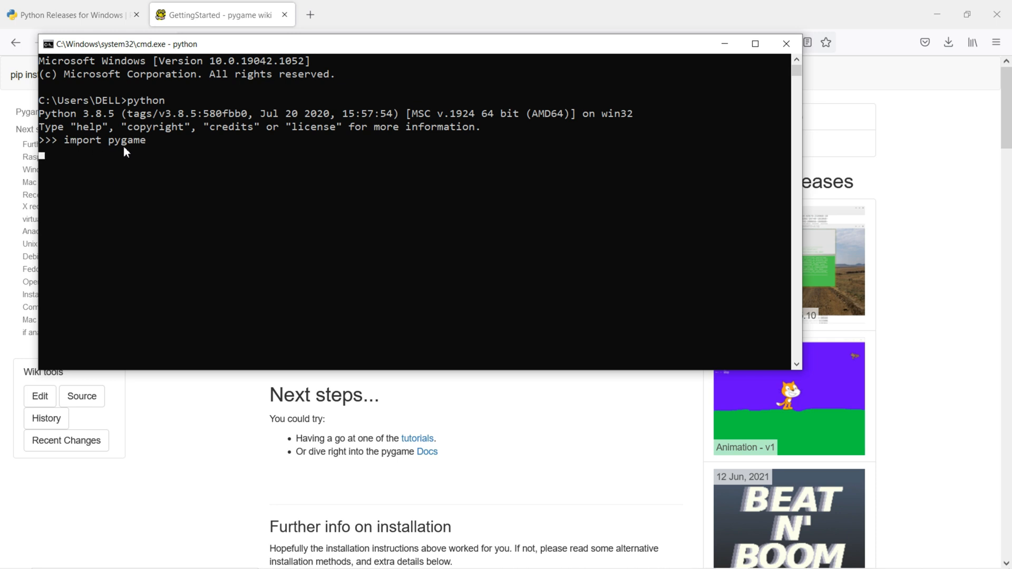
{"action": "mouse_move", "coordinate": [91, 170]}
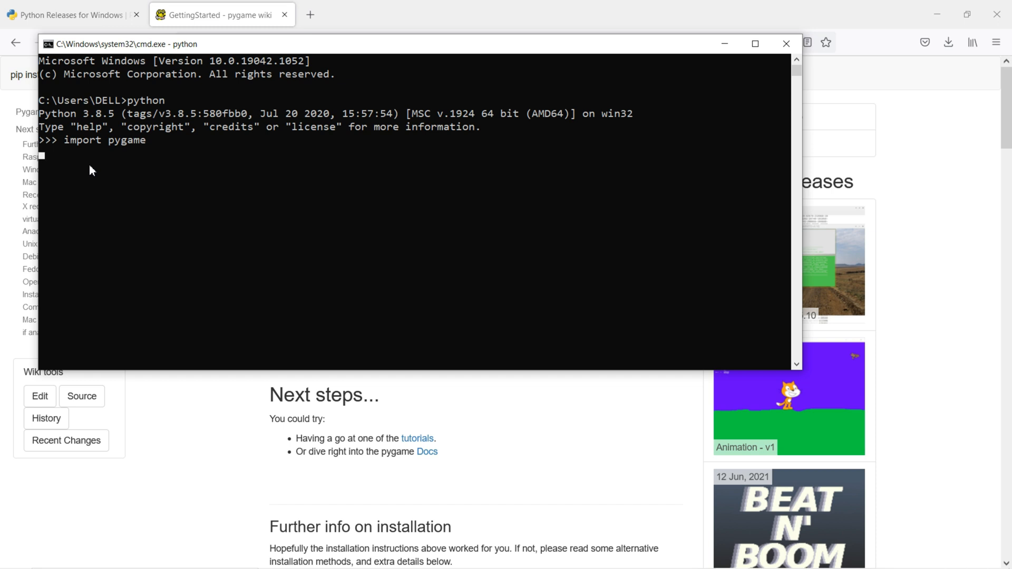
Submit the import so pygame 2.0.1 (SDL 2.0.14, Python 3.8.5) prints its greeting.
{"action": "key", "text": "enter"}
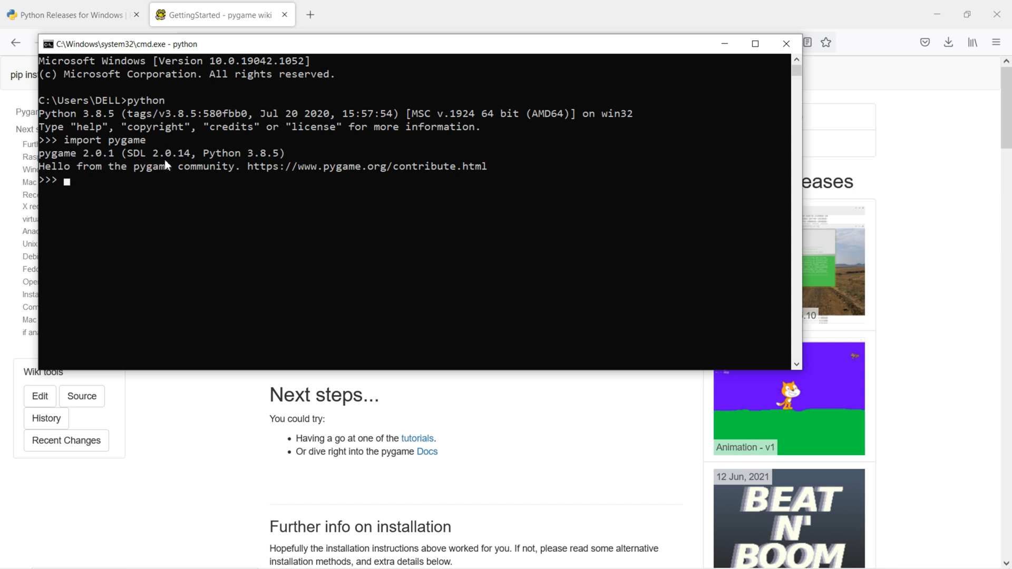
{"action": "mouse_move", "coordinate": [228, 162]}
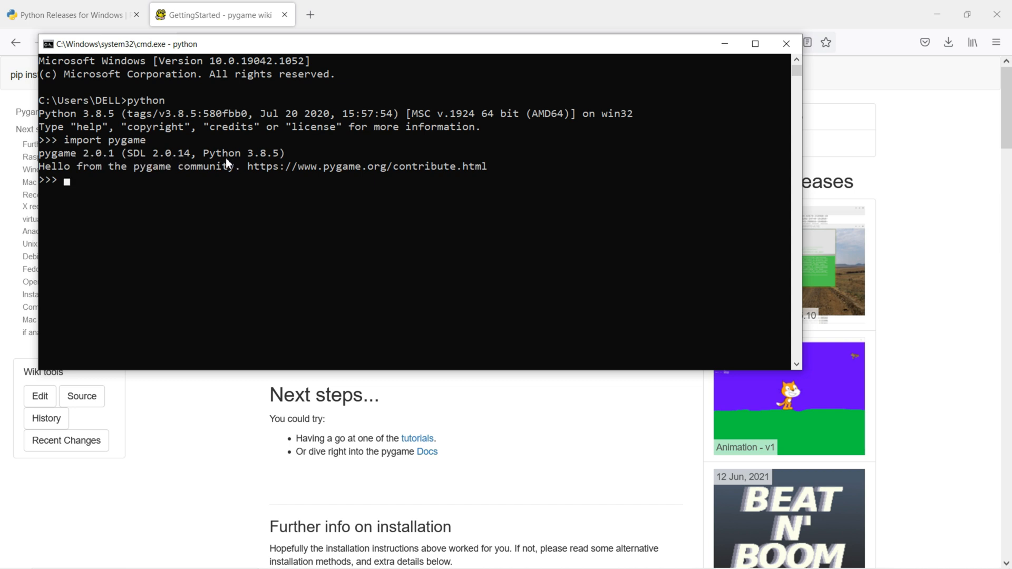
{"action": "mouse_move", "coordinate": [276, 165]}
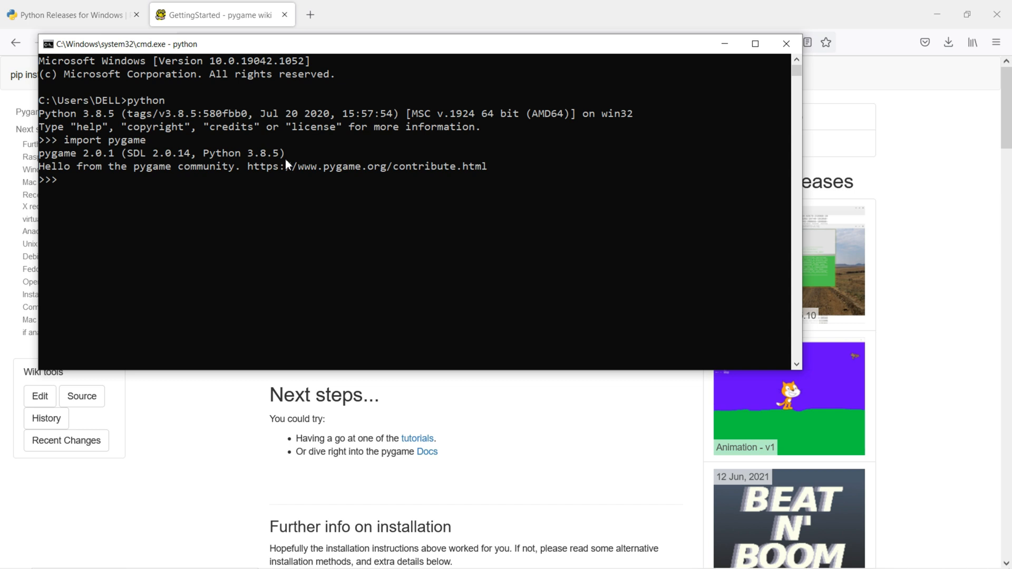
{"action": "mouse_move", "coordinate": [286, 167]}
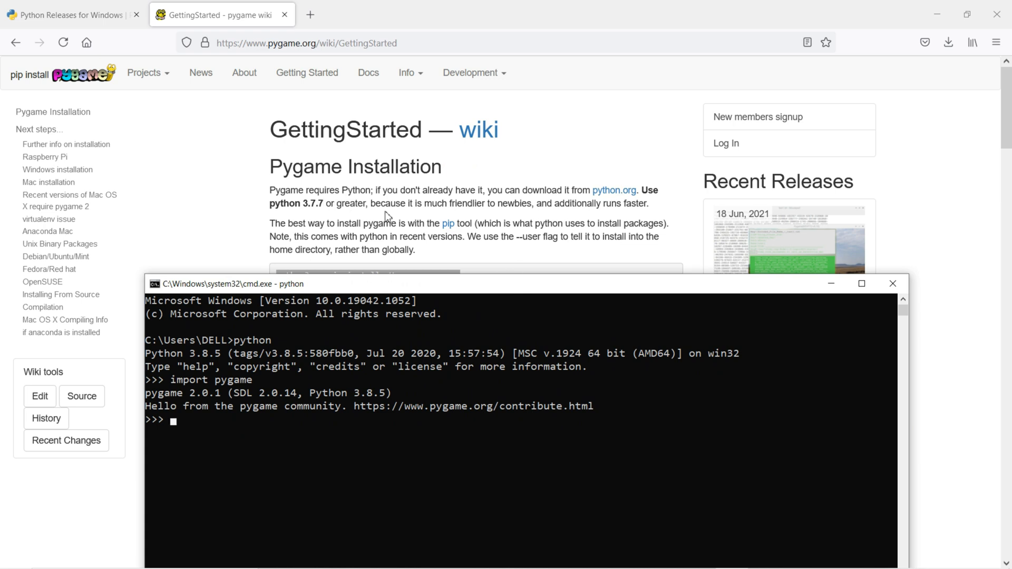
{"action": "mouse_move", "coordinate": [486, 274]}
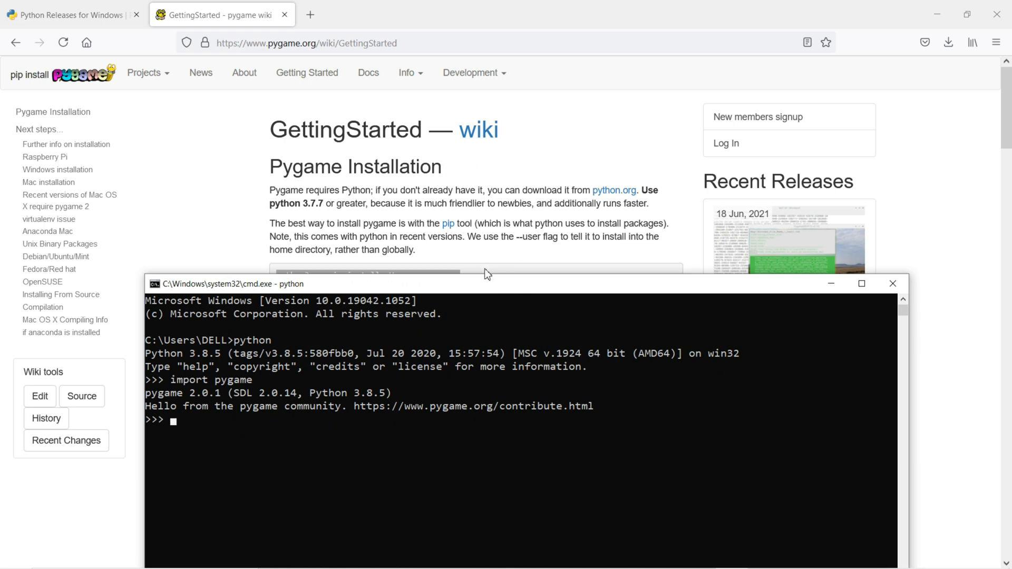
{"action": "left_click_drag", "start_coordinate": [487, 274], "coordinate": [471, 287]}
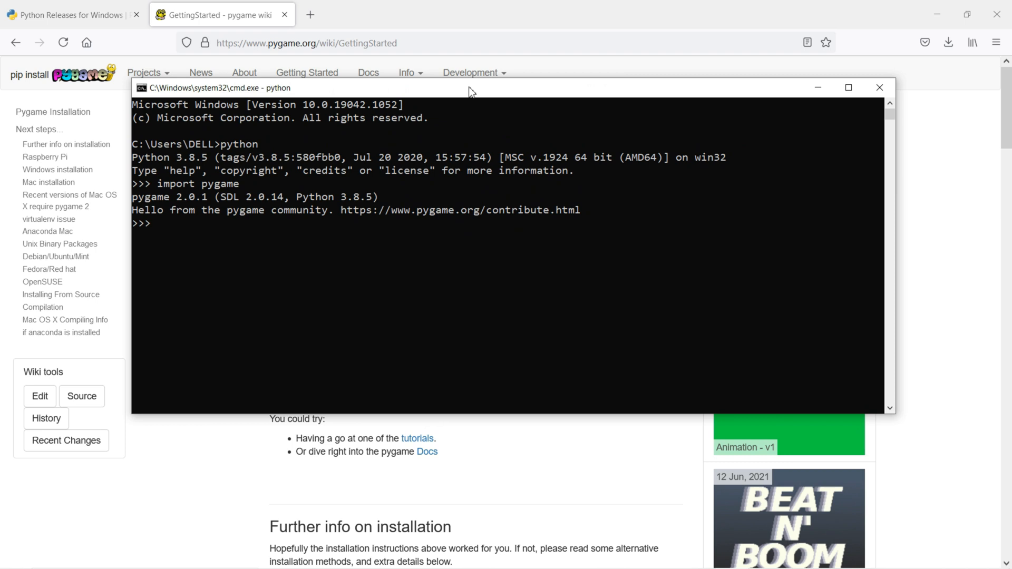
{"action": "mouse_move", "coordinate": [437, 191]}
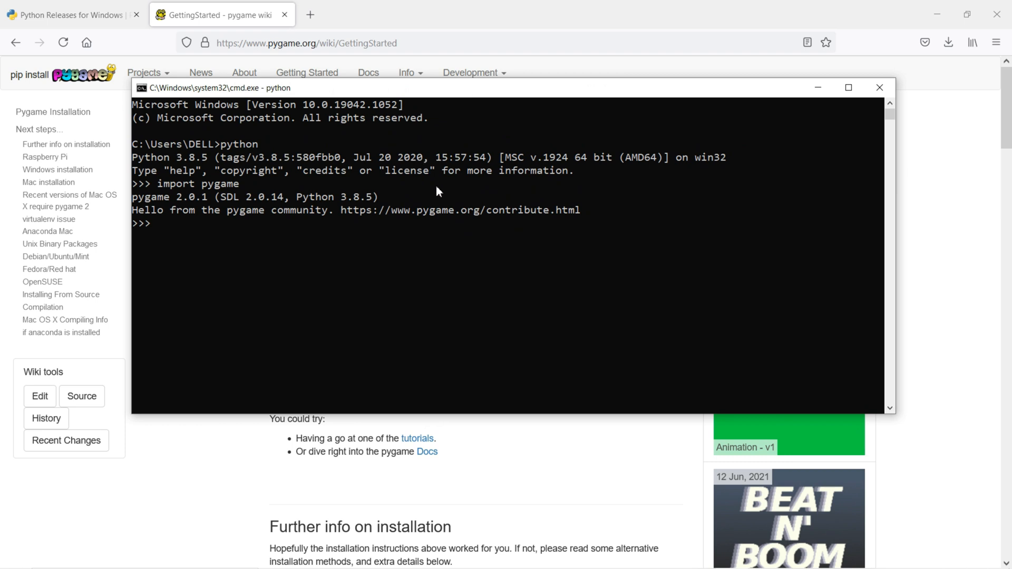
{"action": "mouse_move", "coordinate": [203, 165]}
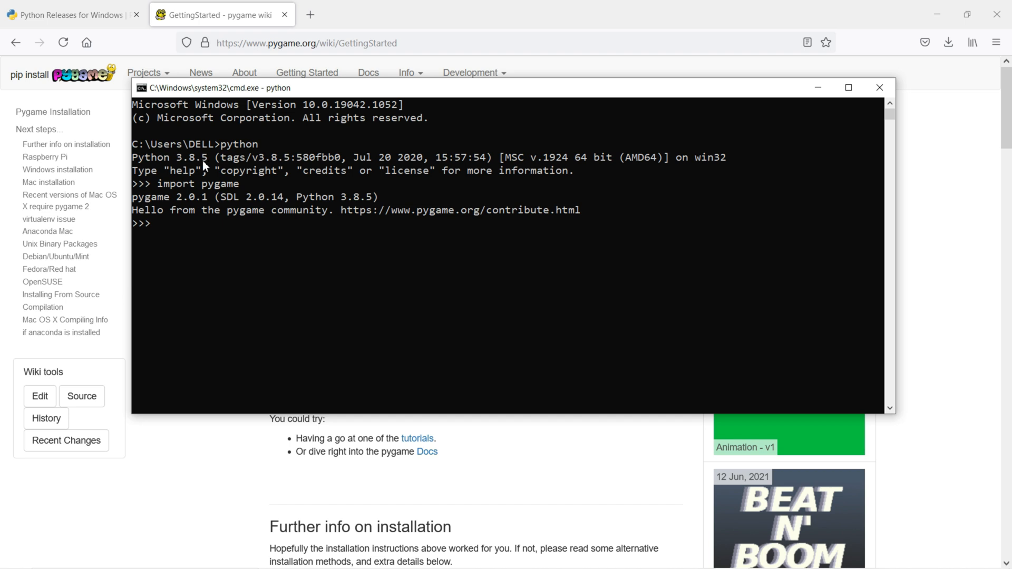